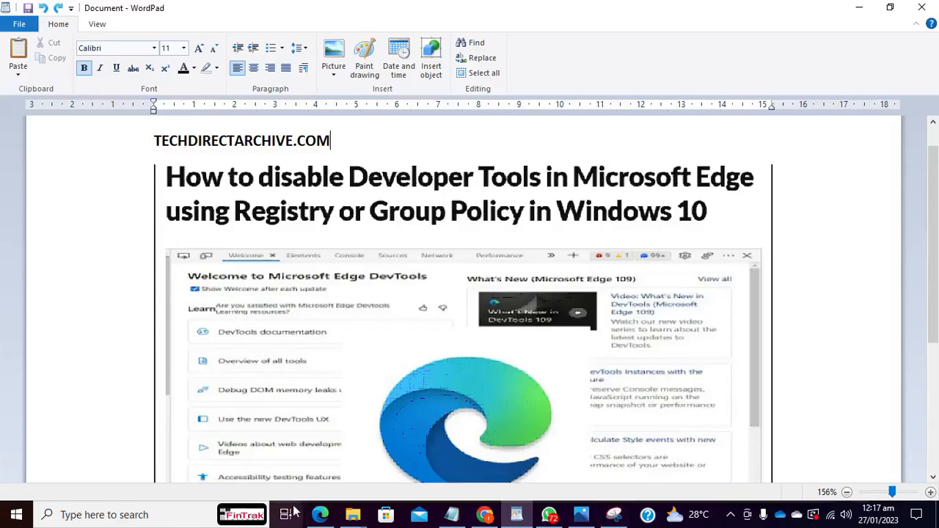
- Bring Edge forward and locate Developer tools under the main menu's More tools
left_click(320, 513)
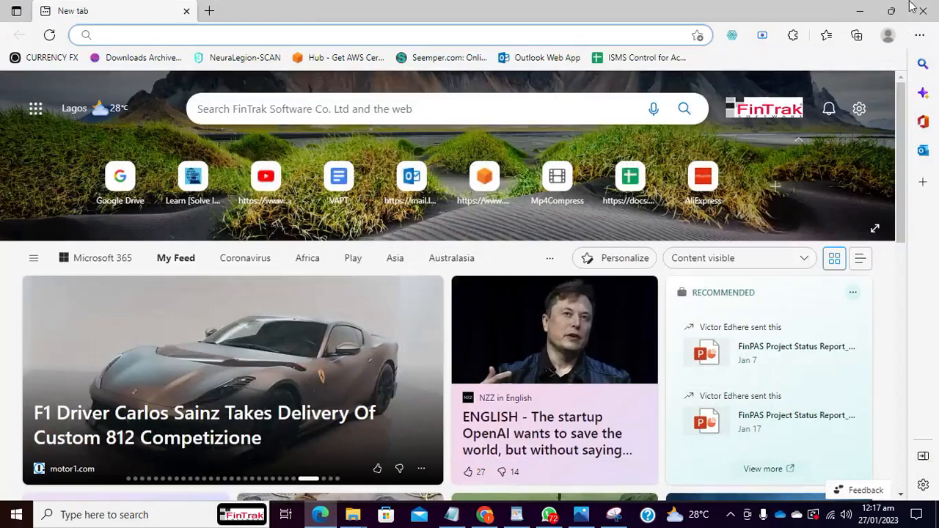
left_click(918, 35)
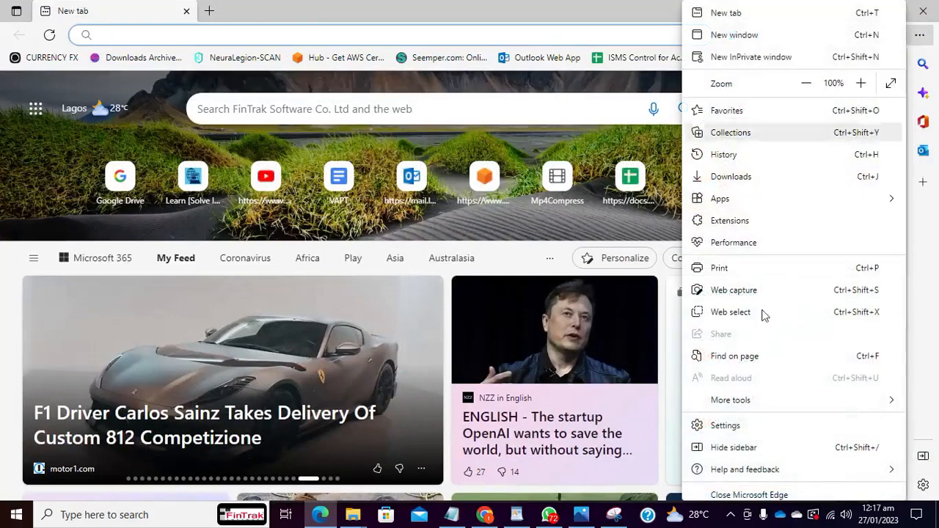
left_click(731, 399)
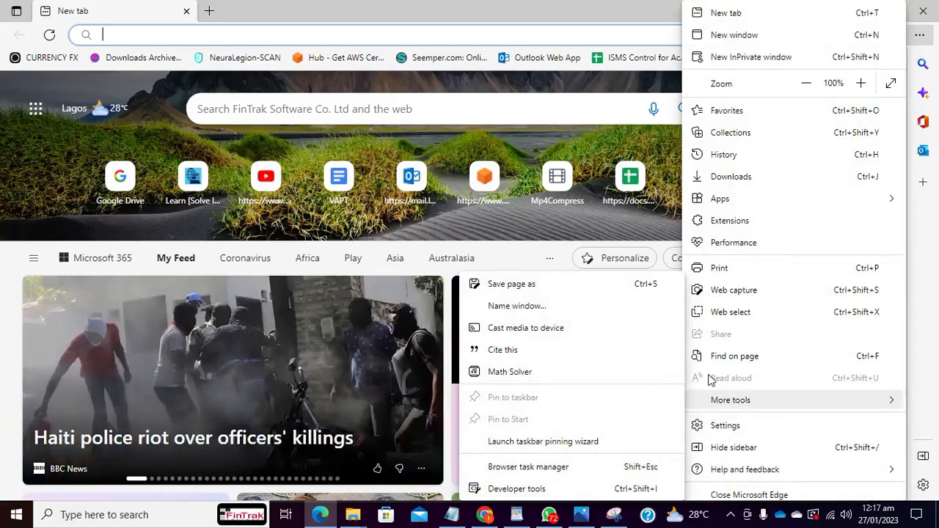
mouse_move(498, 489)
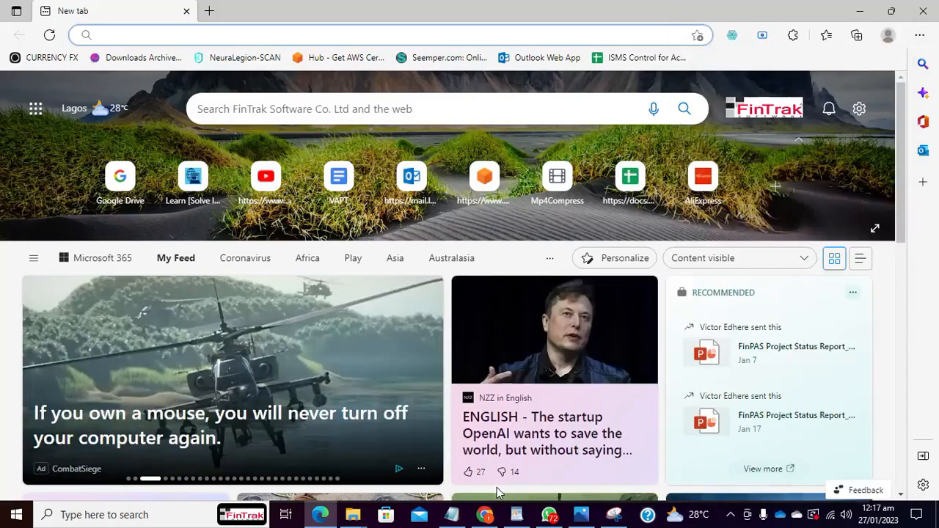
- Open DevTools with F12, browse Welcome and Elements, then switch to the Network panel
key("F12")
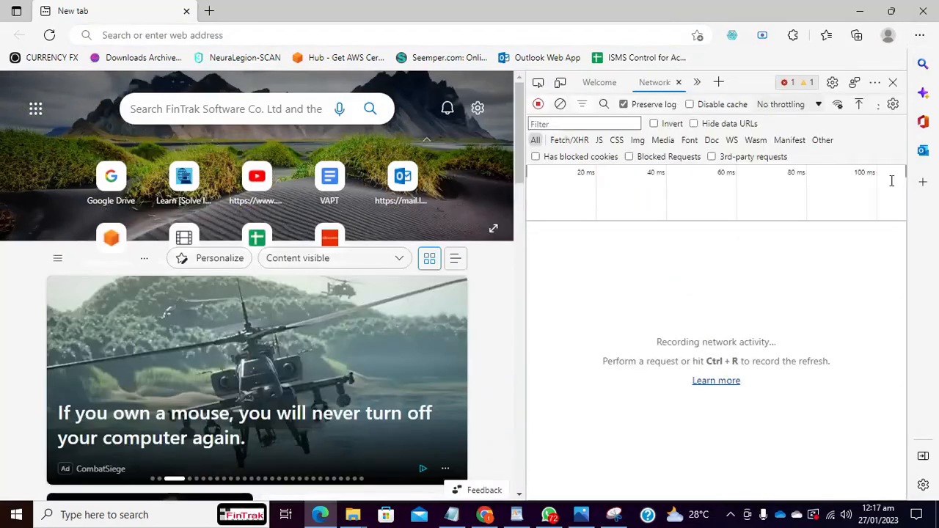
left_click(599, 82)
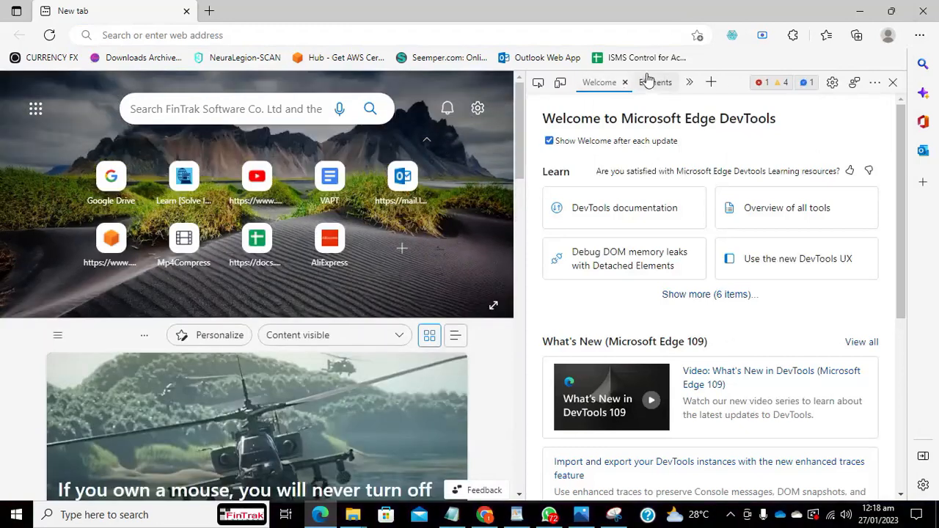
left_click(654, 82)
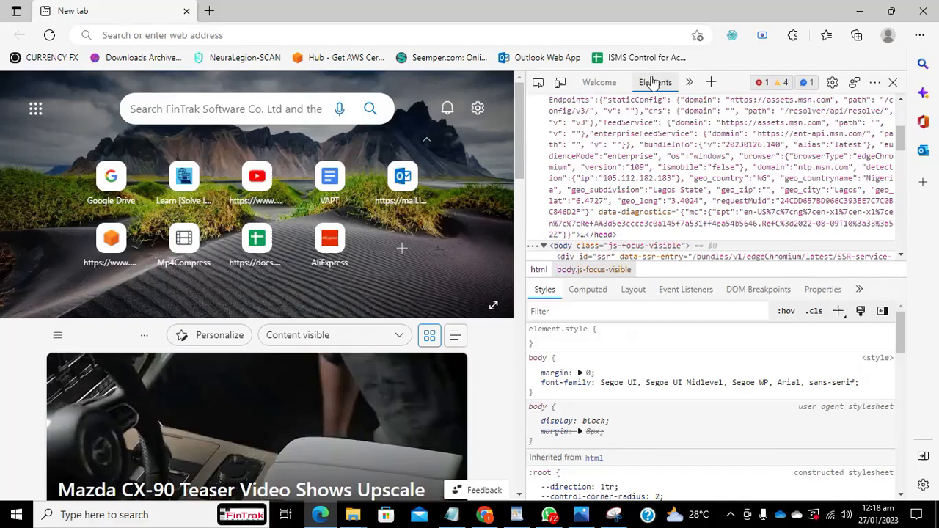
mouse_move(688, 82)
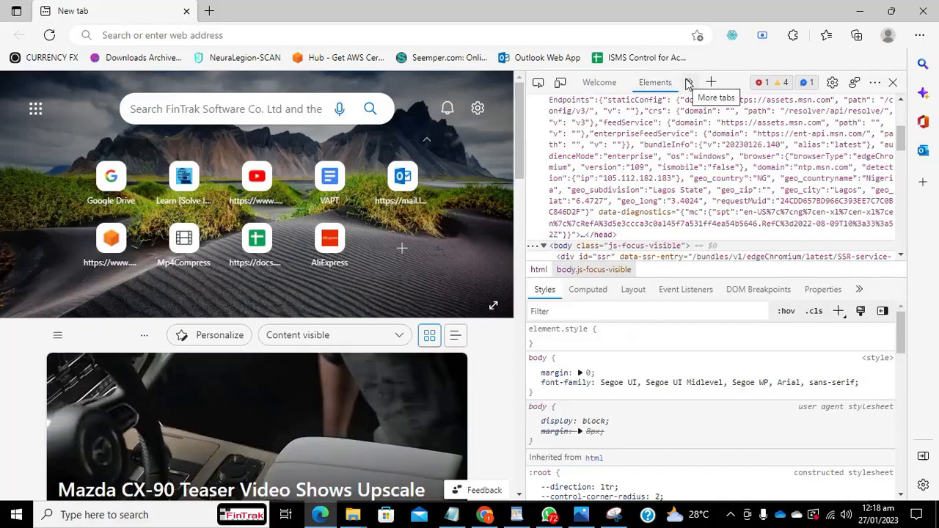
left_click(690, 82)
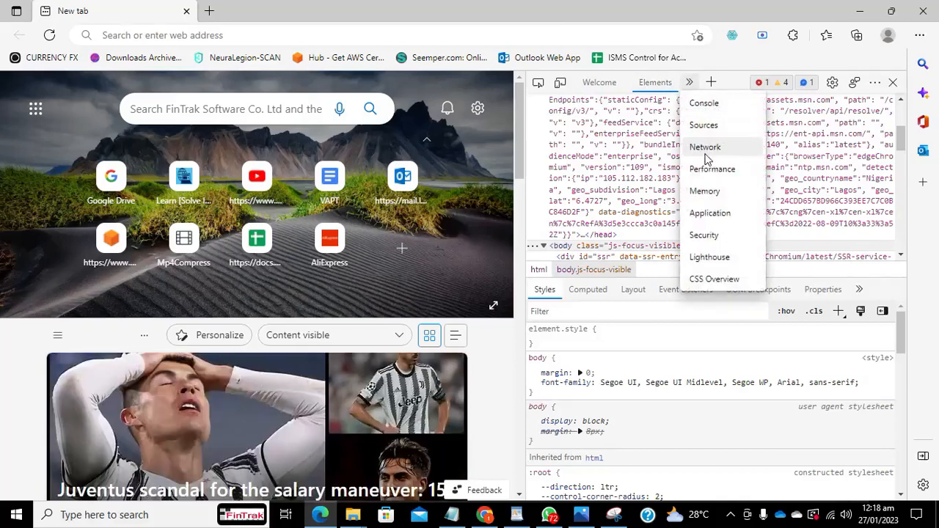
left_click(704, 146)
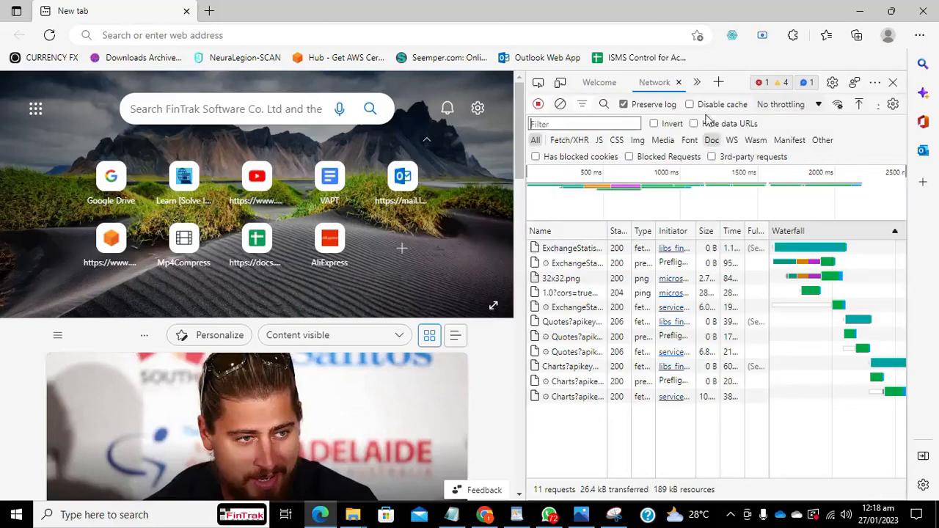
left_click(697, 82)
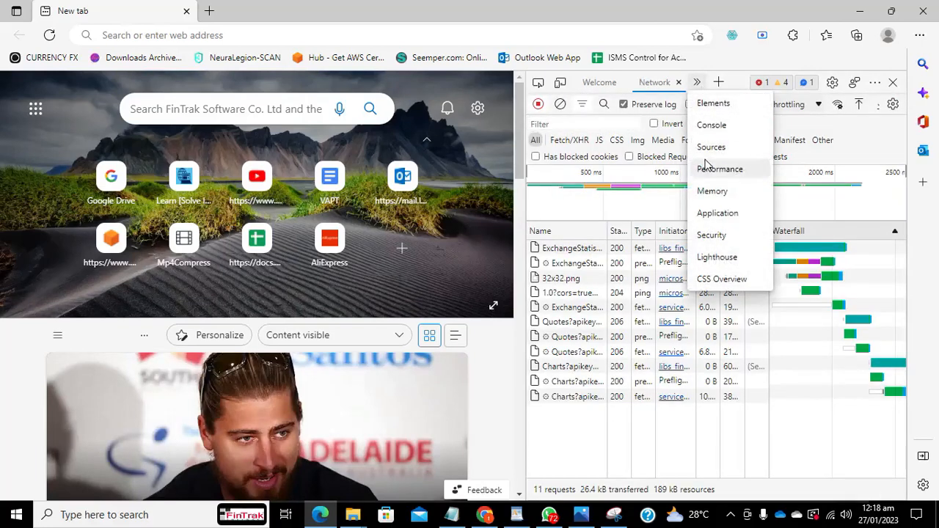
mouse_move(712, 226)
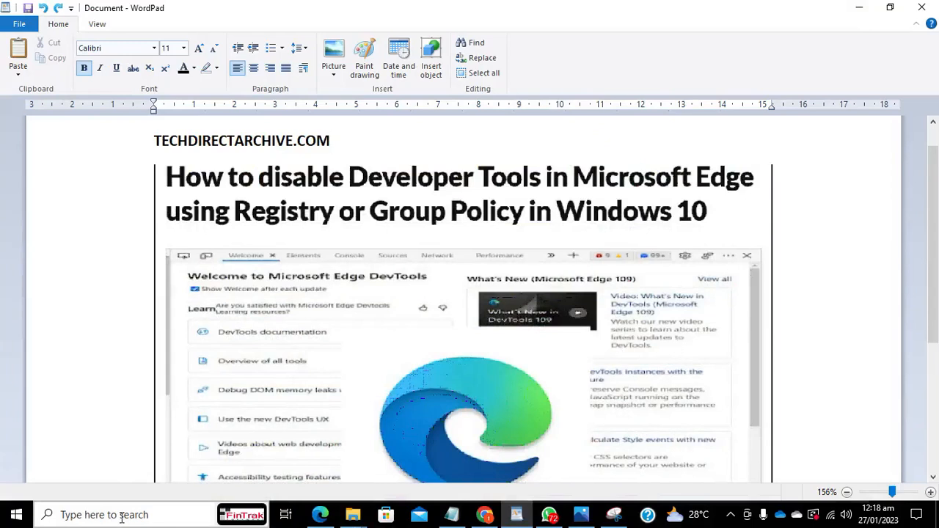
- Search Windows for the Registry Editor tool
left_click(330, 141)
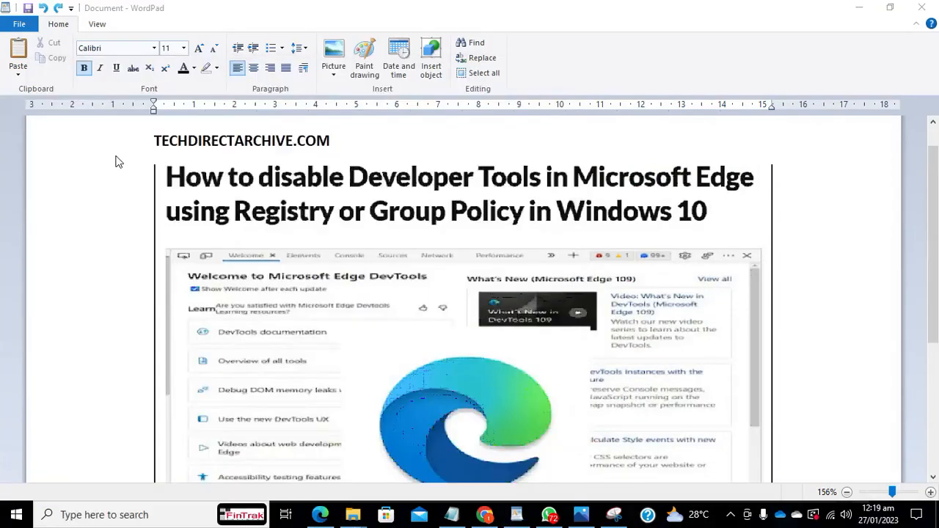
mouse_move(411, 356)
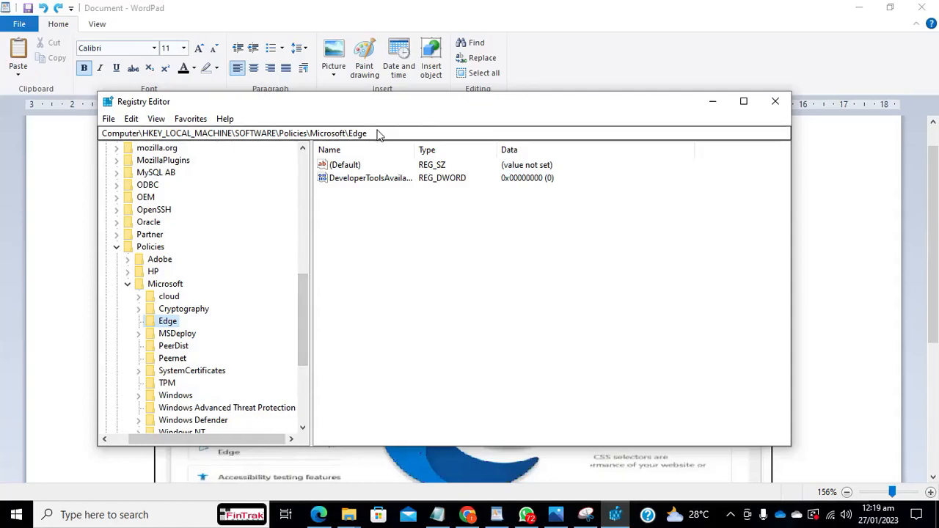
left_click(437, 514)
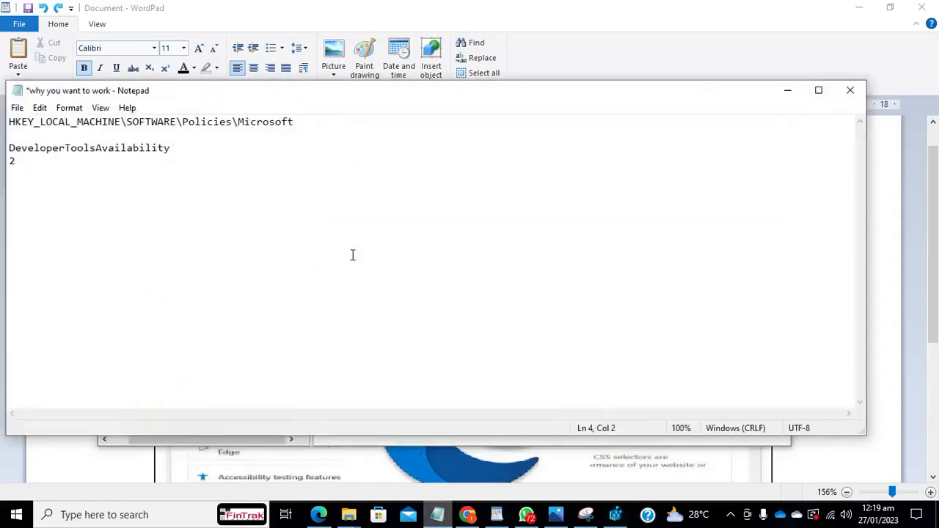
left_click(294, 122)
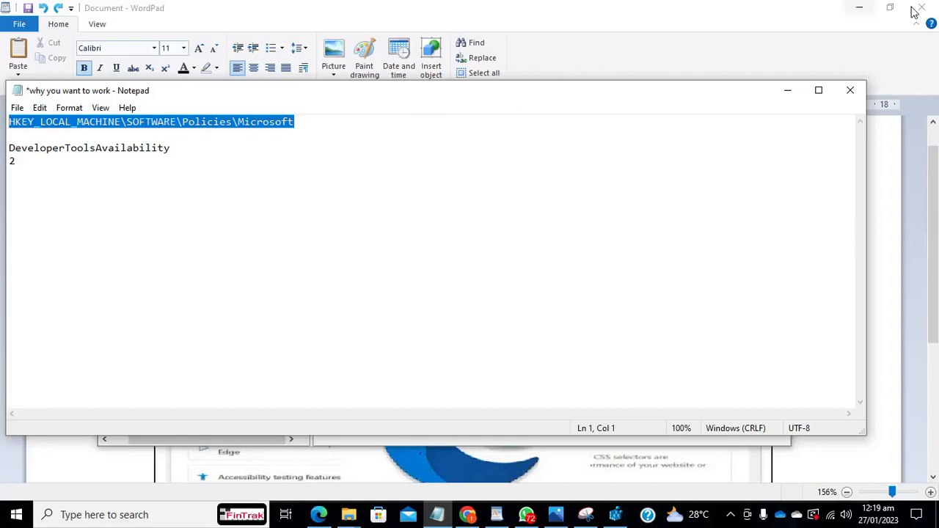
mouse_move(787, 91)
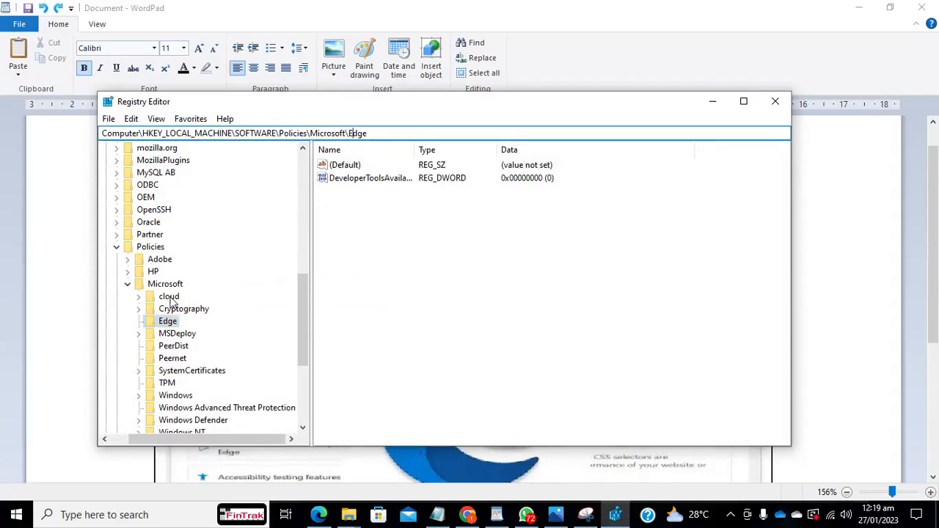
mouse_move(167, 321)
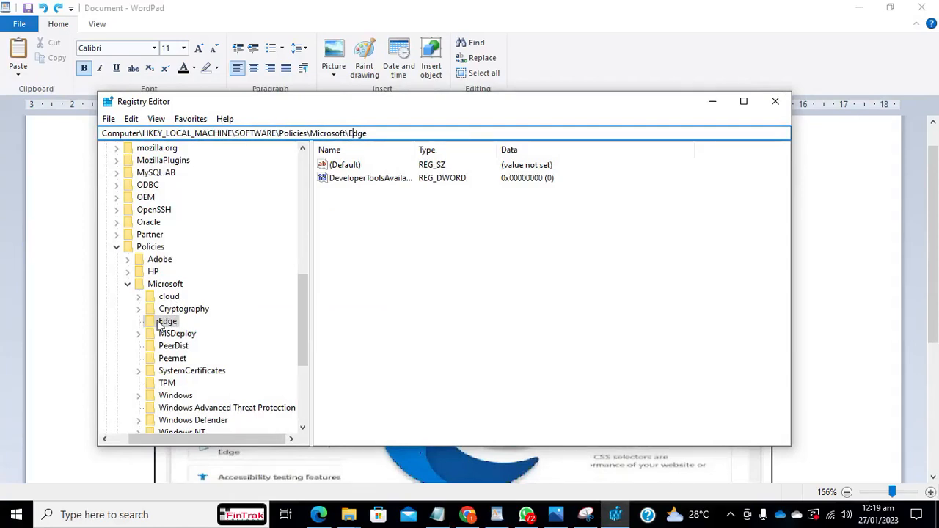
left_click(167, 321)
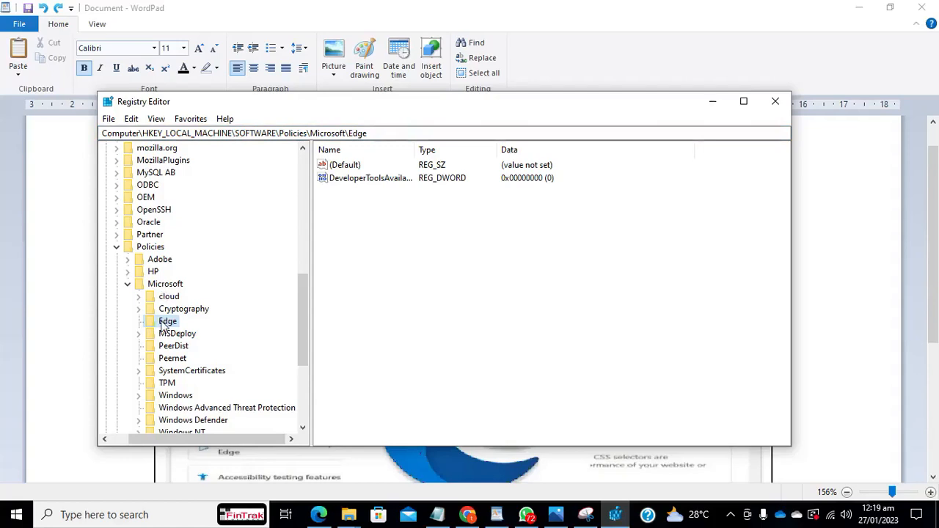
mouse_move(376, 241)
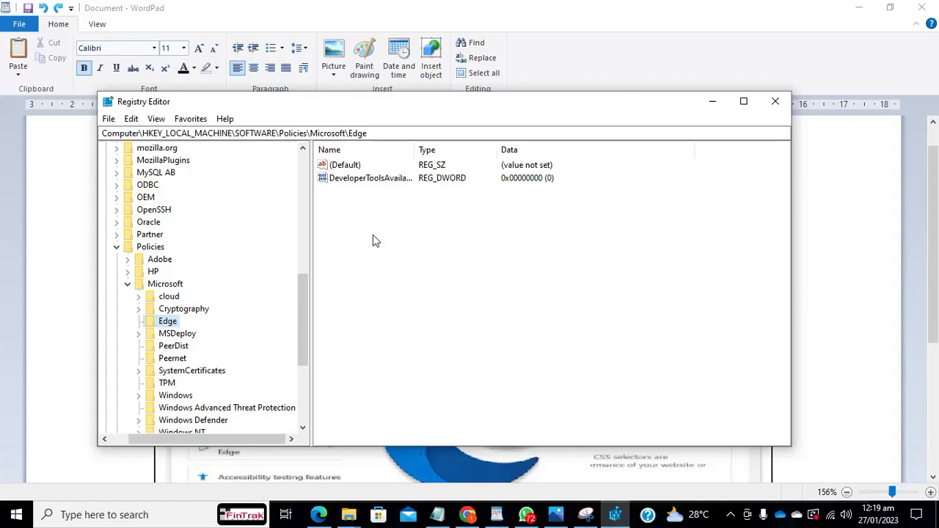
- Create a new DWORD (32-bit) value under the Edge key and select DeveloperToolsAvailability
left_click(344, 164)
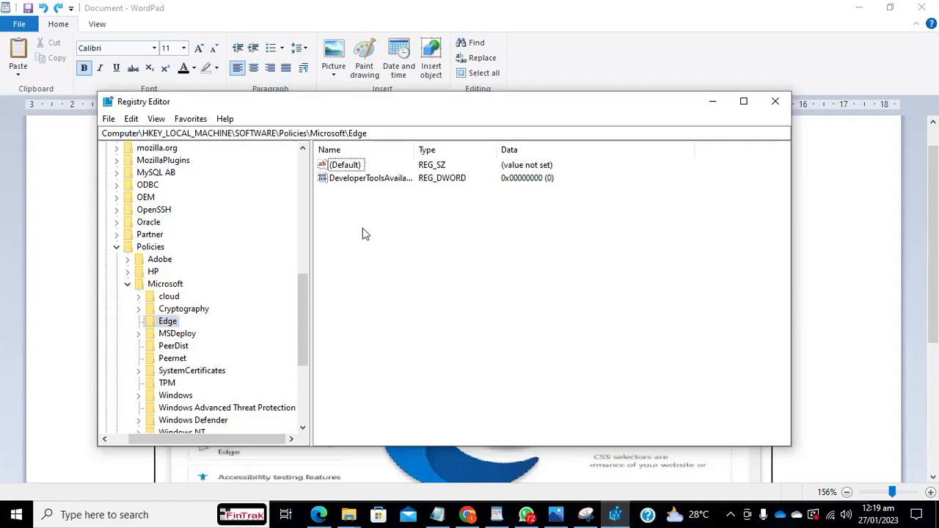
right_click(366, 233)
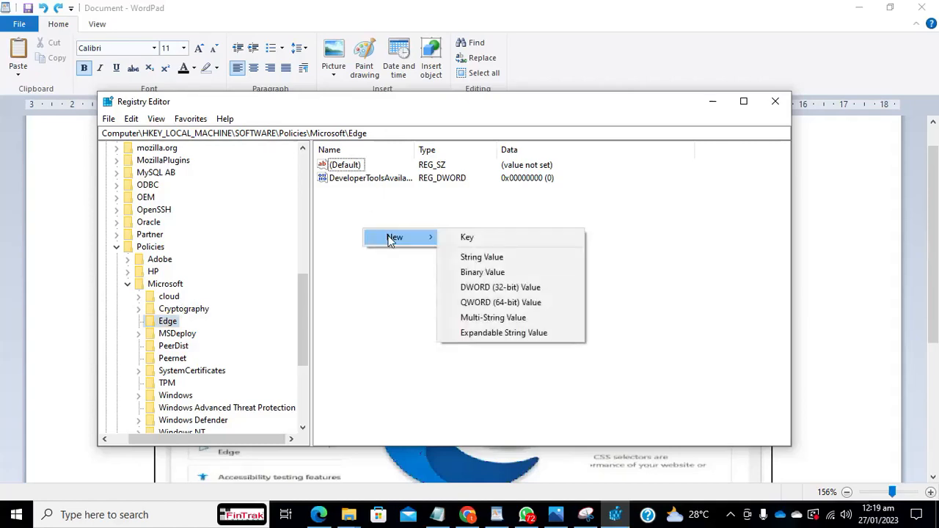
mouse_move(467, 238)
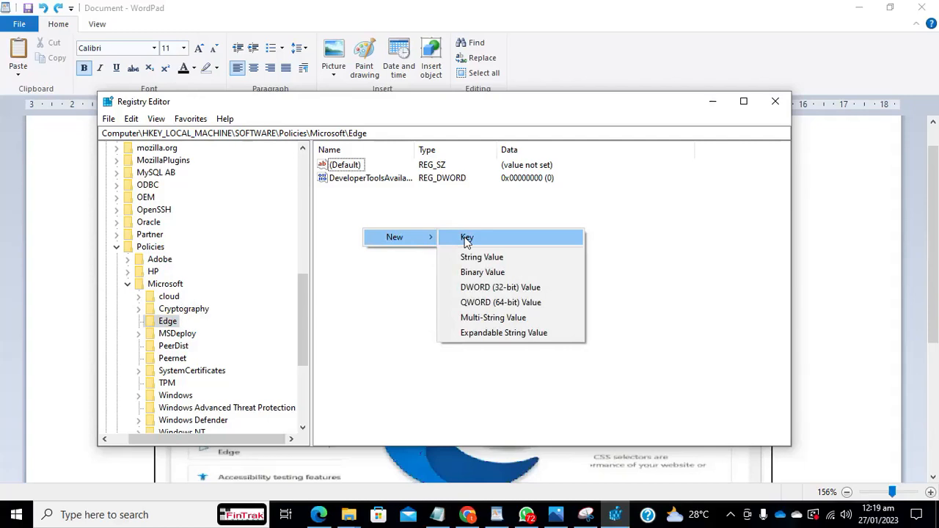
mouse_move(425, 238)
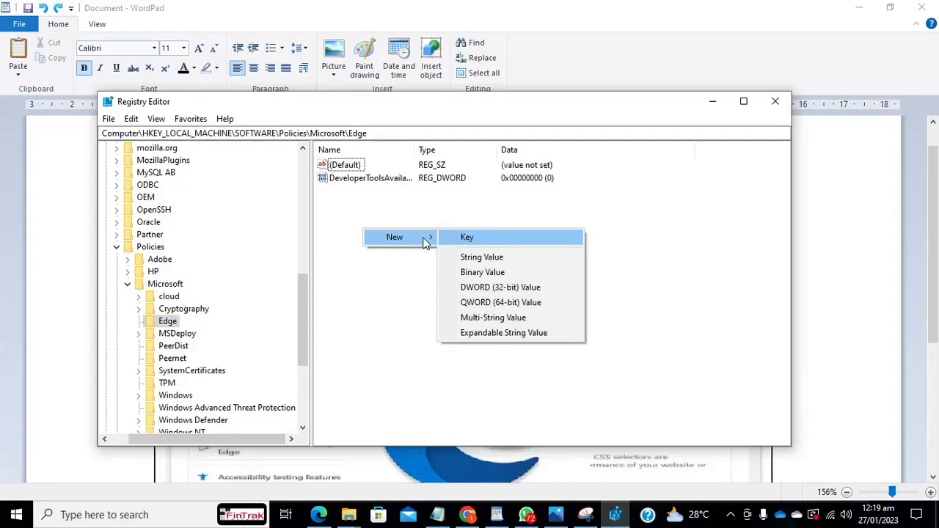
mouse_move(458, 286)
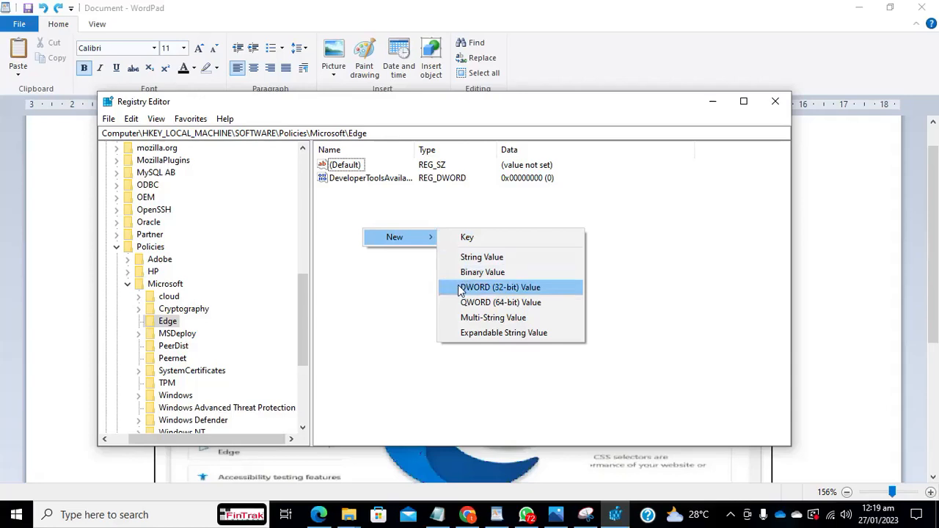
left_click(498, 286)
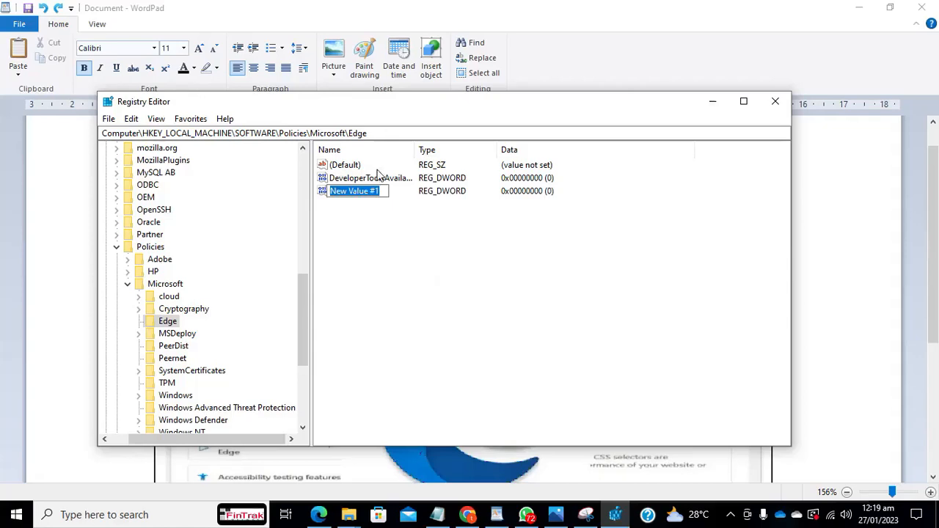
mouse_move(387, 182)
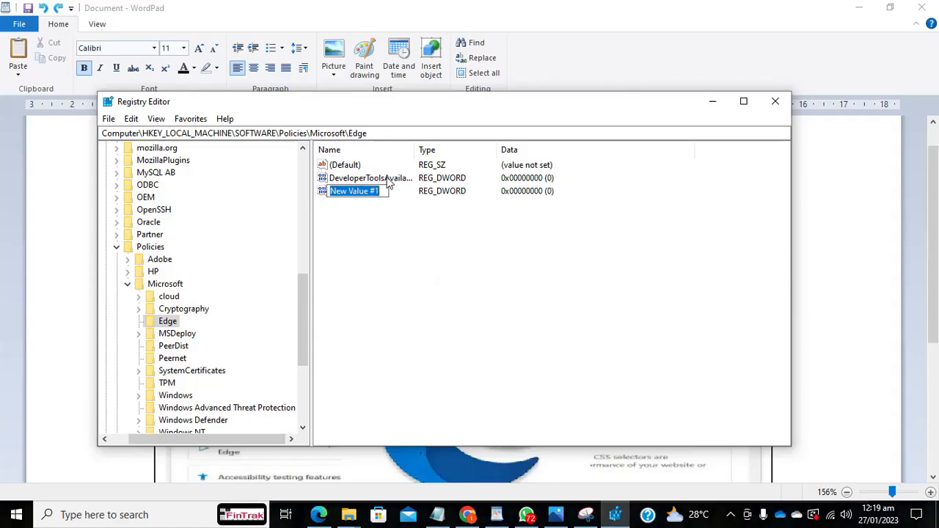
left_click(369, 177)
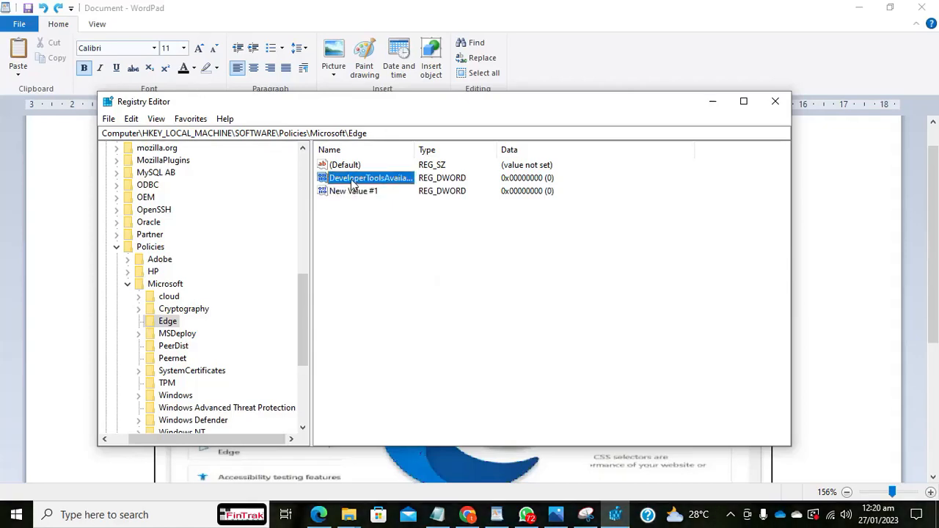
mouse_move(382, 185)
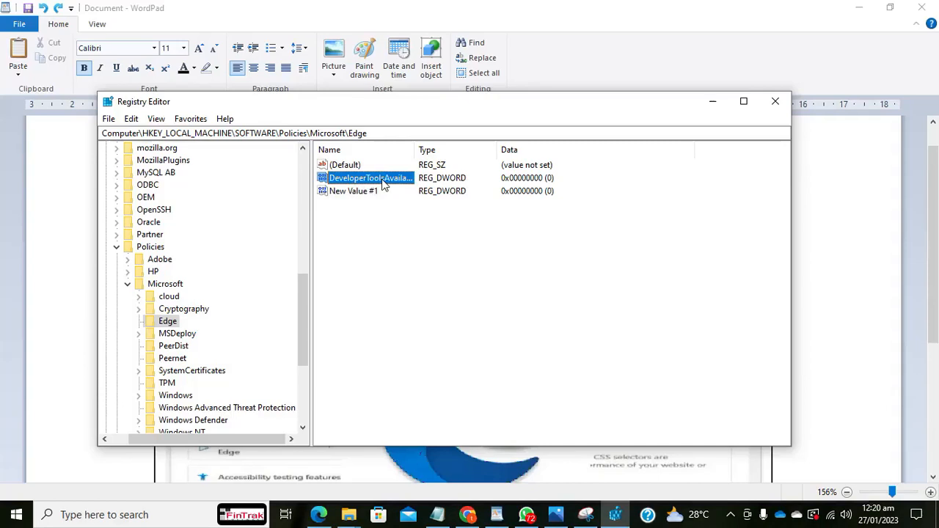
- Edit DeveloperToolsAvailability and change its value data from 0 to 2
double_click(370, 177)
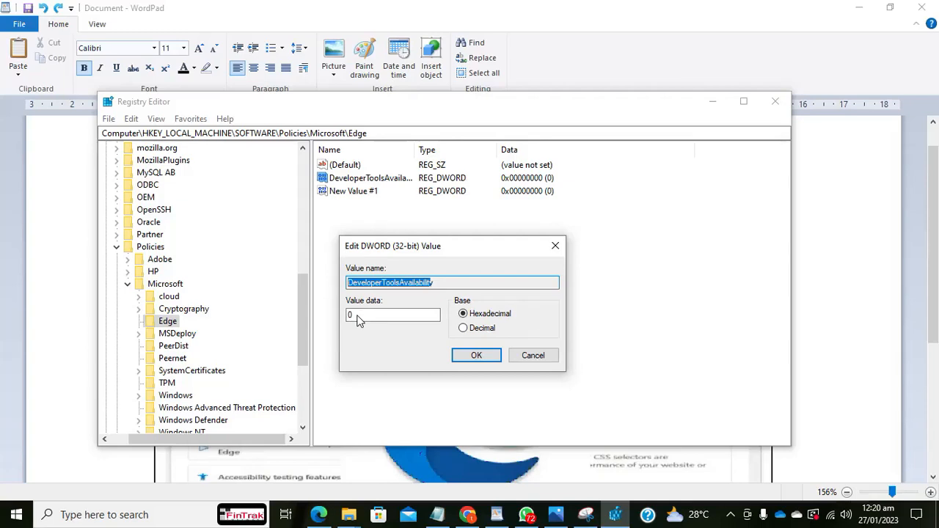
left_click(393, 314)
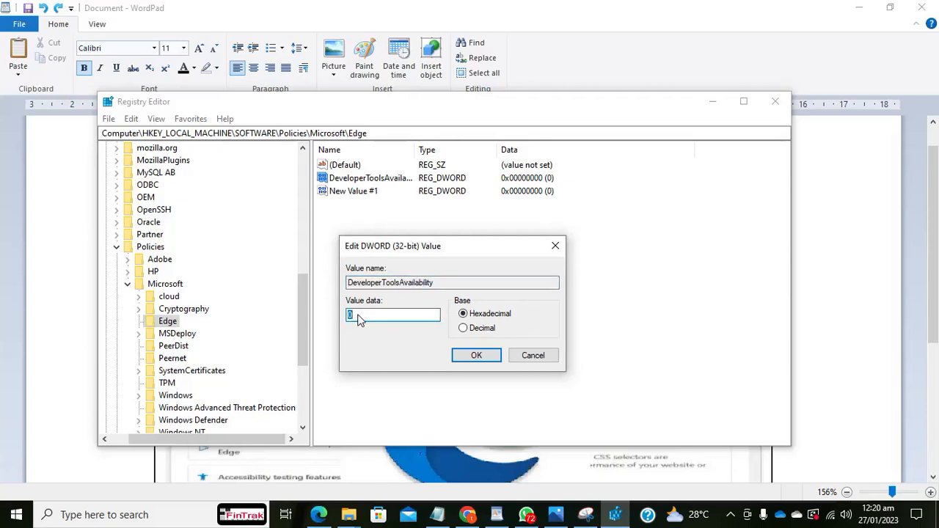
type("2")
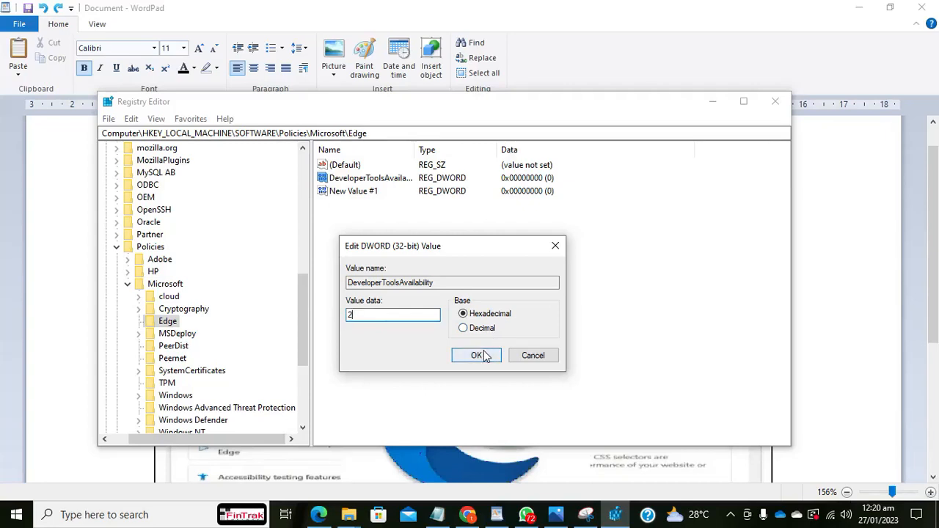
left_click(475, 355)
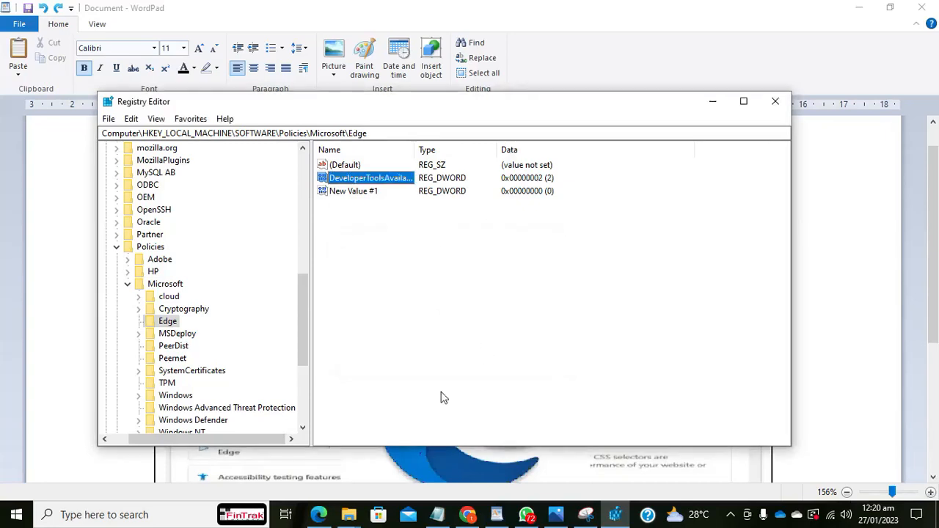
mouse_move(388, 423)
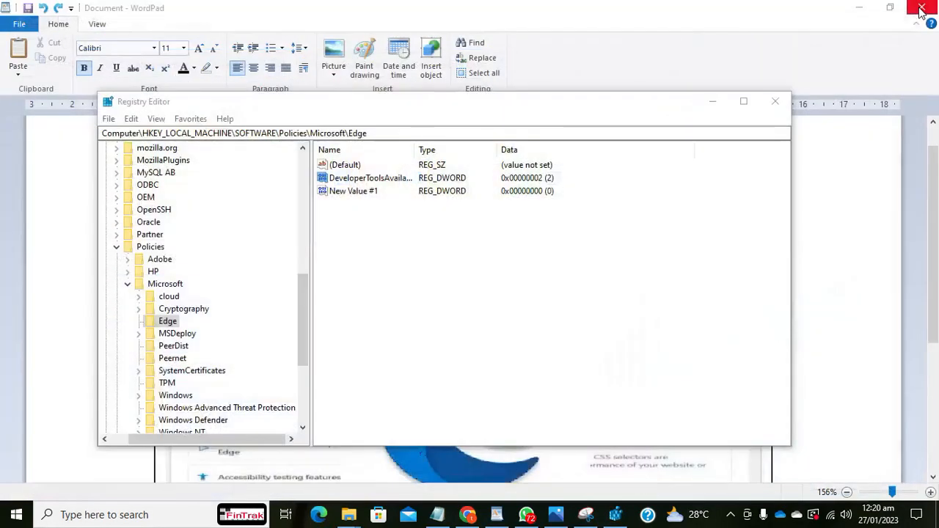
mouse_move(319, 513)
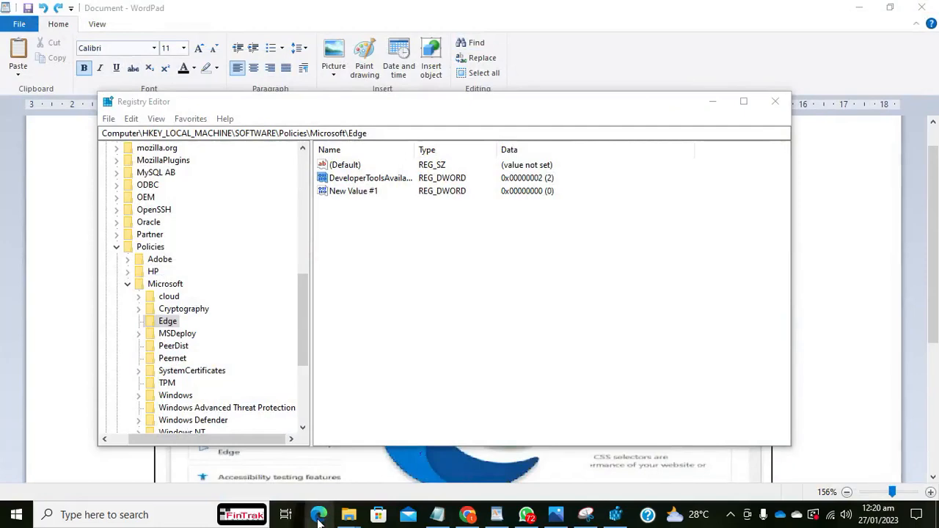
left_click(319, 513)
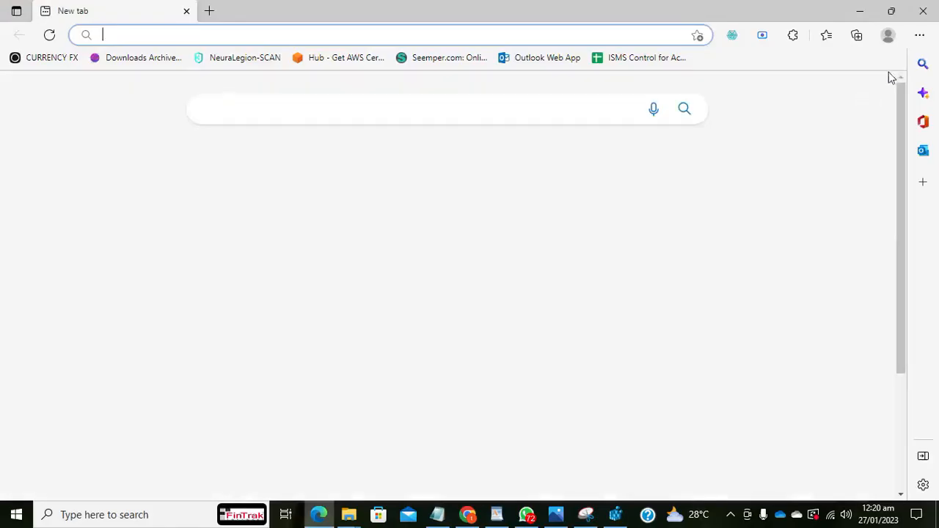
left_click(918, 35)
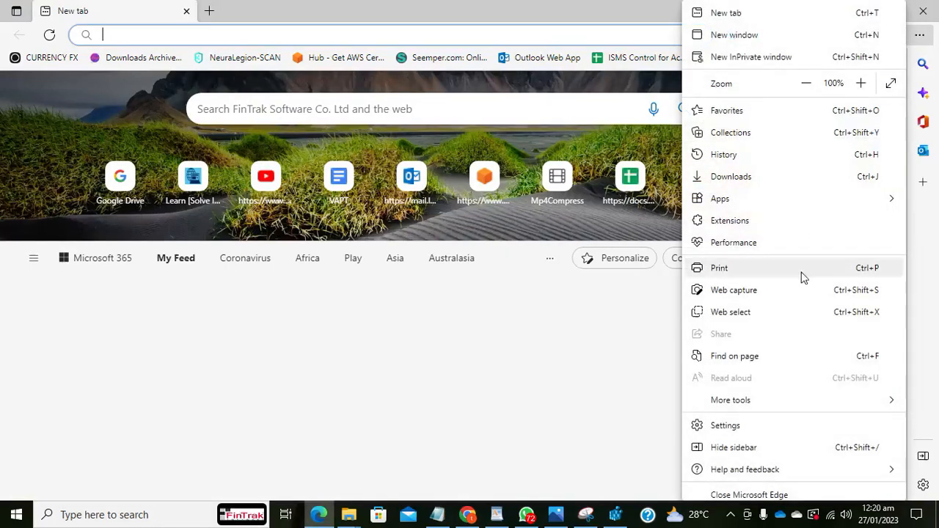
left_click(730, 399)
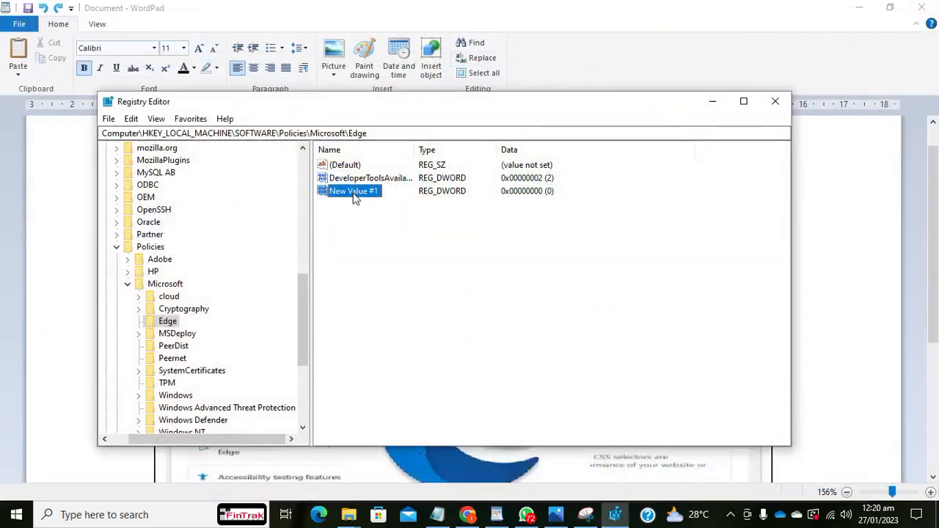
right_click(355, 191)
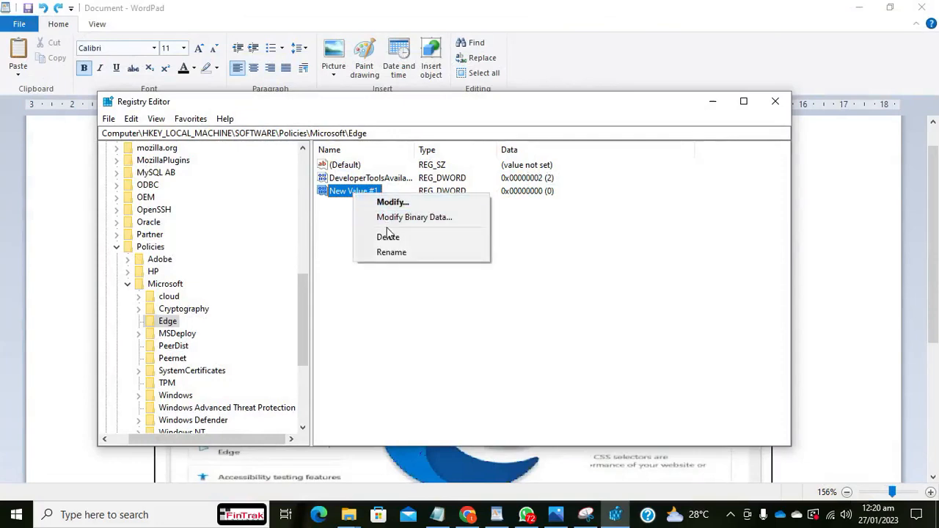
- Delete New Value #1 and reset DeveloperToolsAvailability's value data to 0
left_click(387, 236)
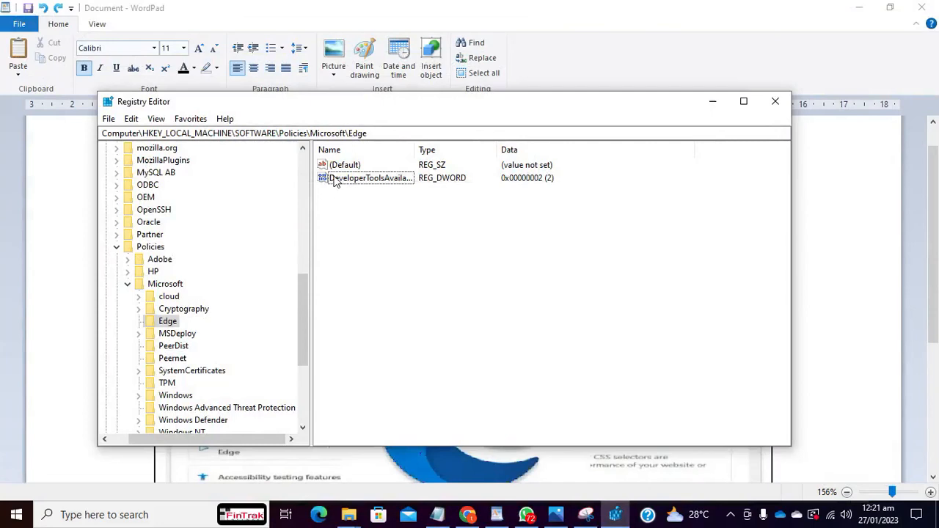
double_click(369, 177)
type("0")
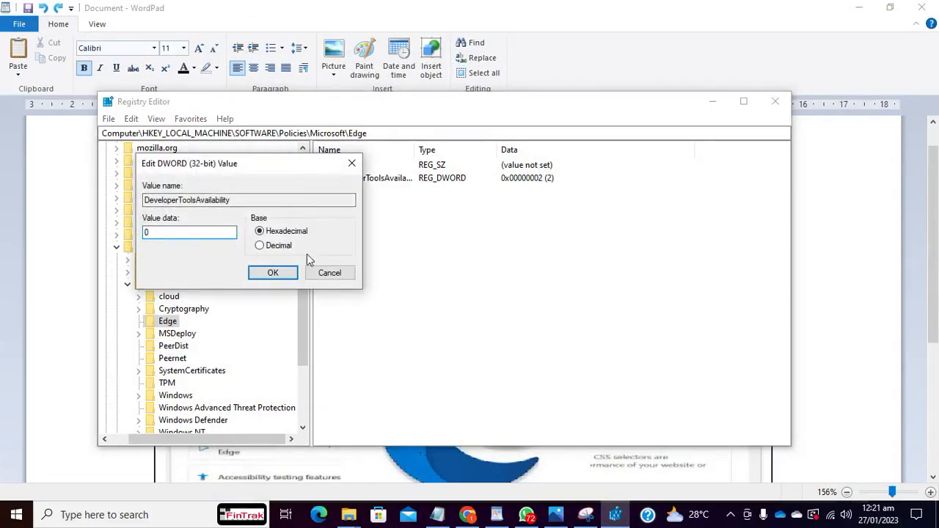
left_click(273, 271)
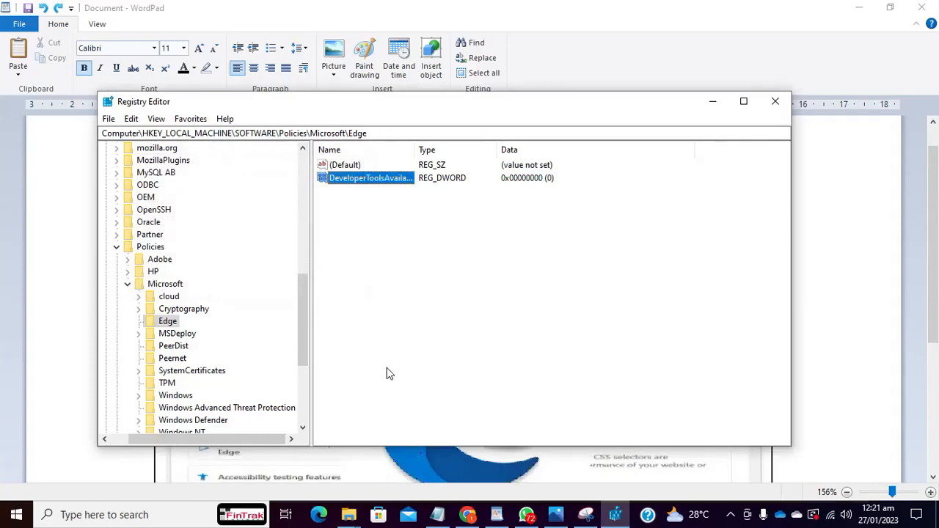
mouse_move(496, 421)
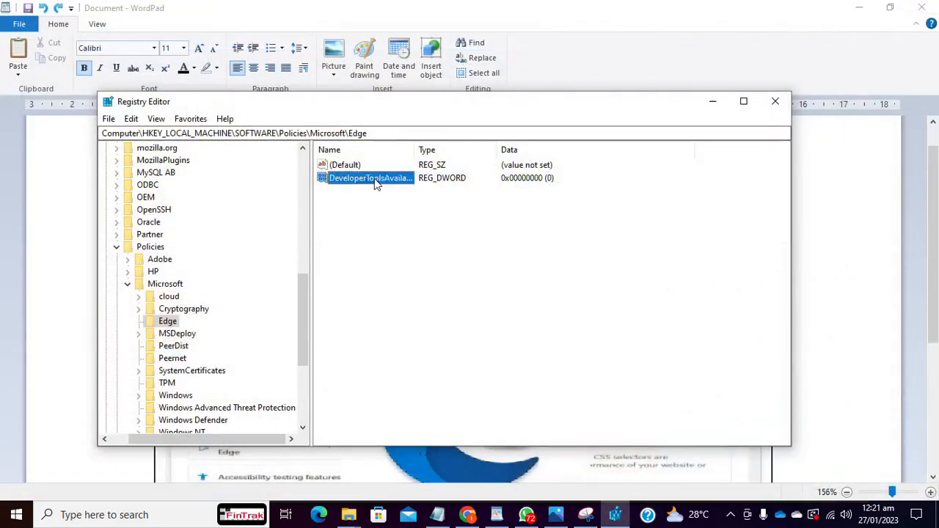
double_click(370, 177)
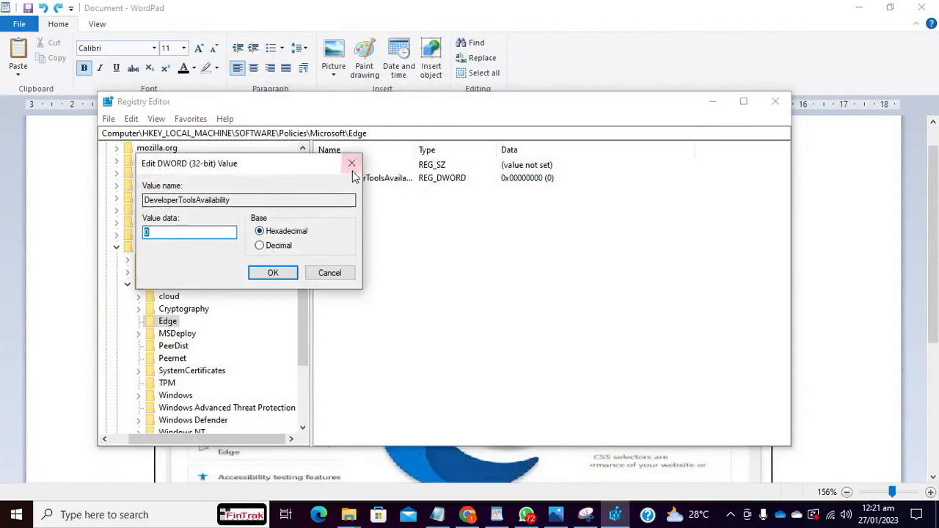
left_click(273, 272)
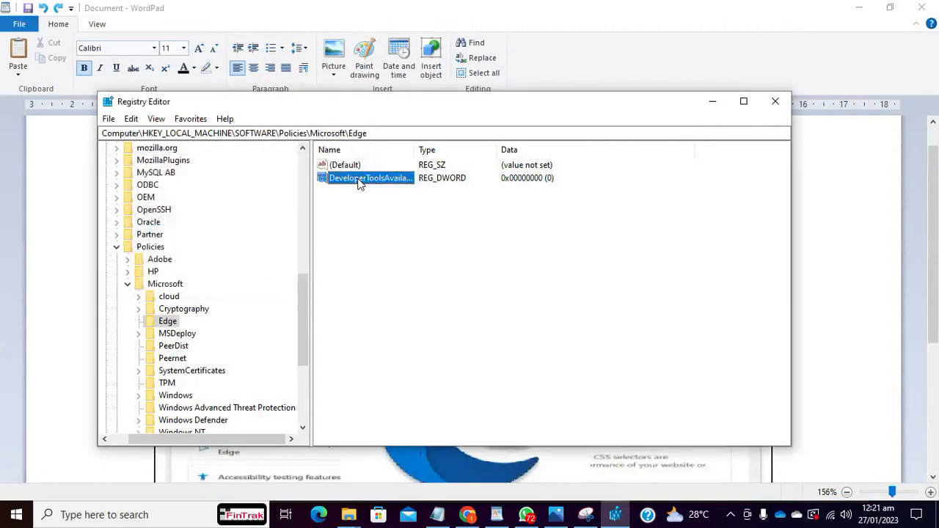
- Delete the DeveloperToolsAvailability value and confirm its permanent removal
right_click(367, 177)
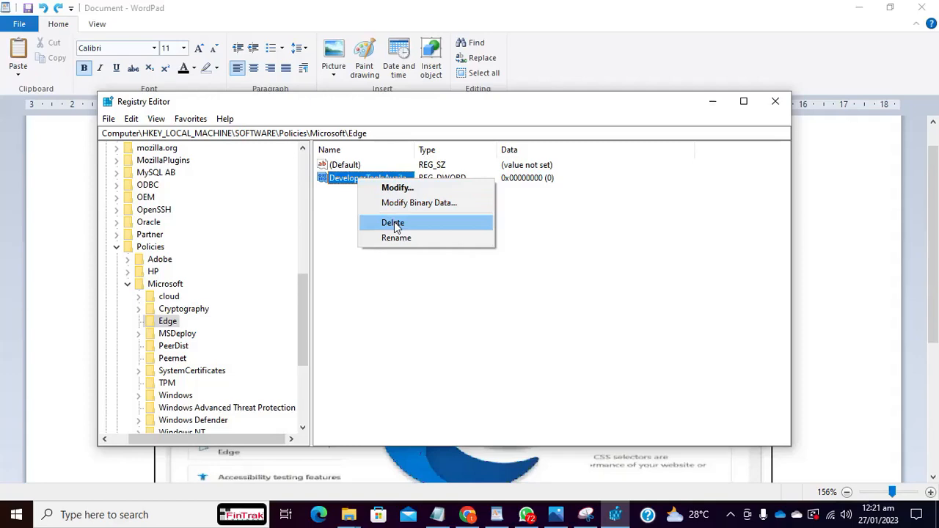
left_click(393, 223)
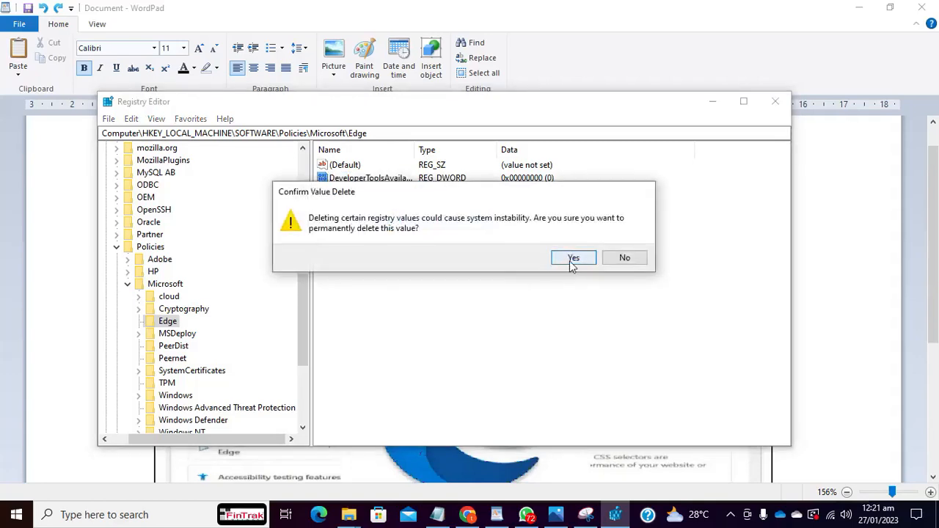
left_click(572, 258)
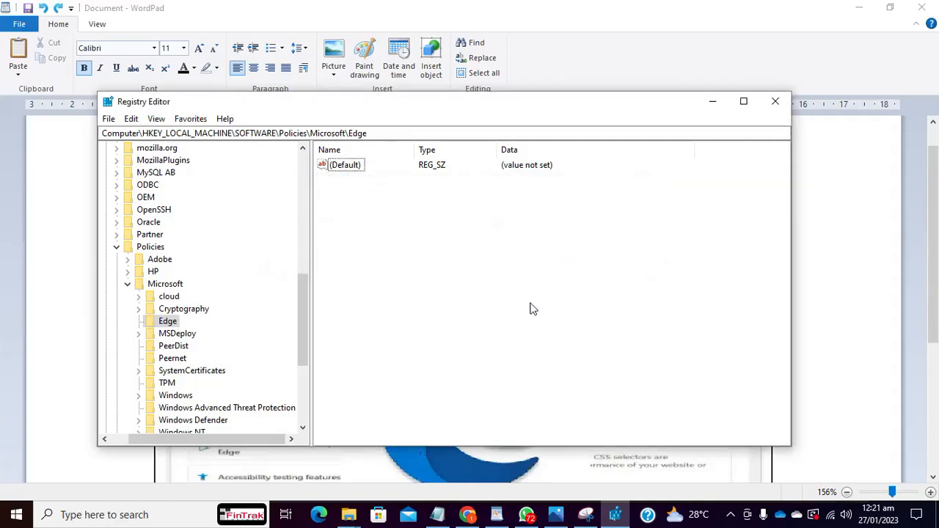
mouse_move(411, 510)
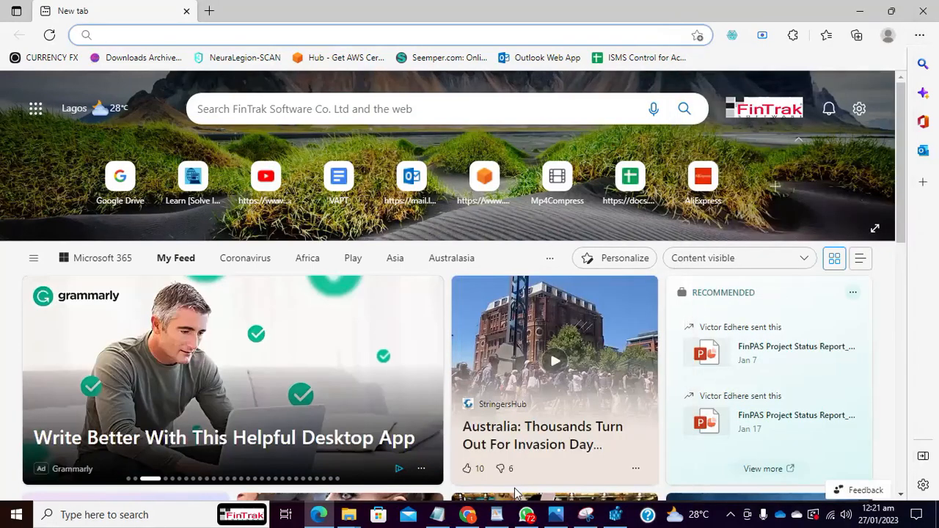
- Confirm DevTools opens again with F12, close it, and search for the group policy editor
key("F12")
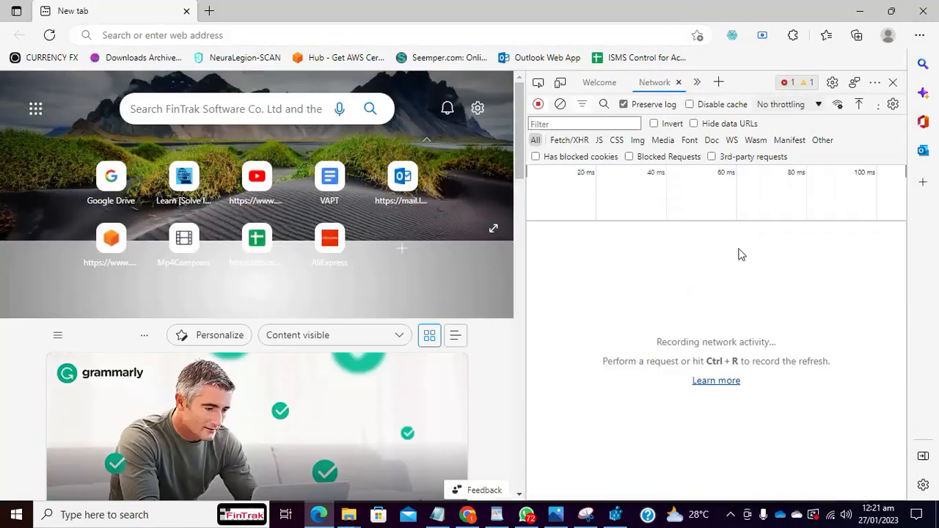
left_click(891, 82)
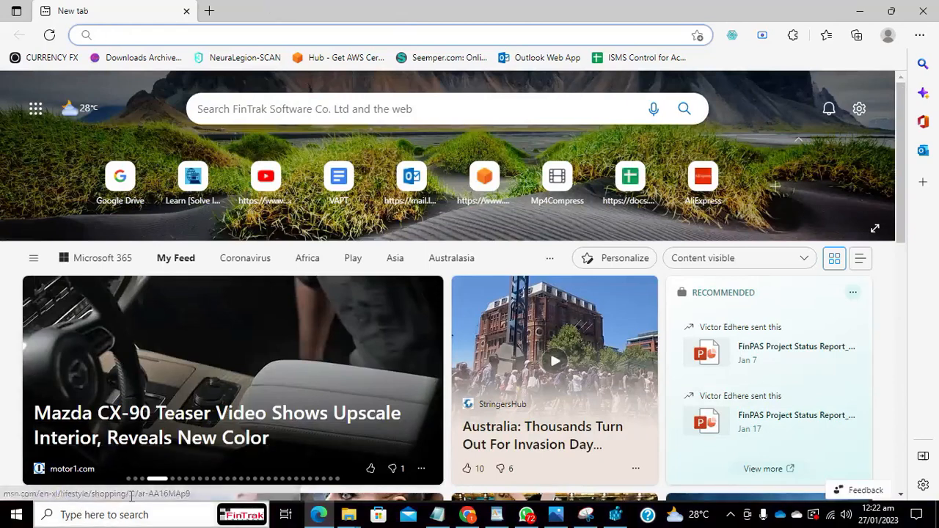
left_click(241, 513)
type("ed")
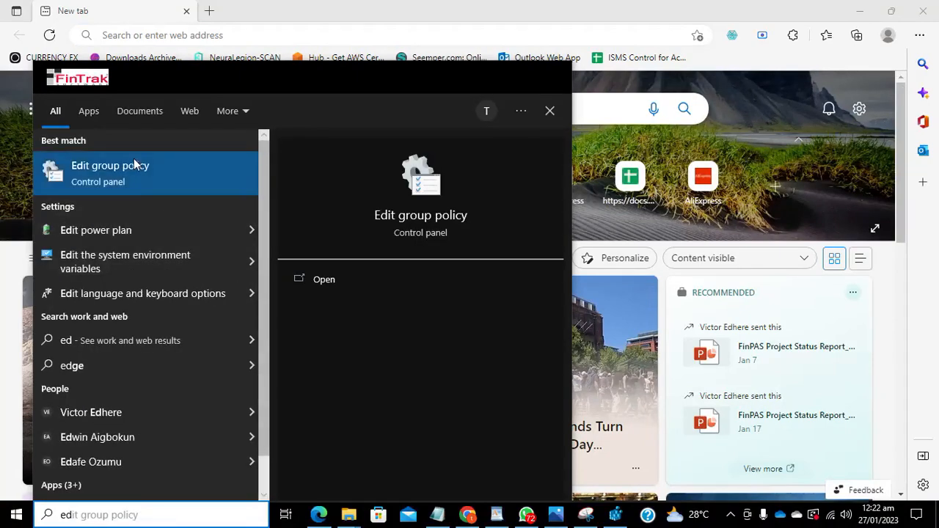
mouse_move(115, 173)
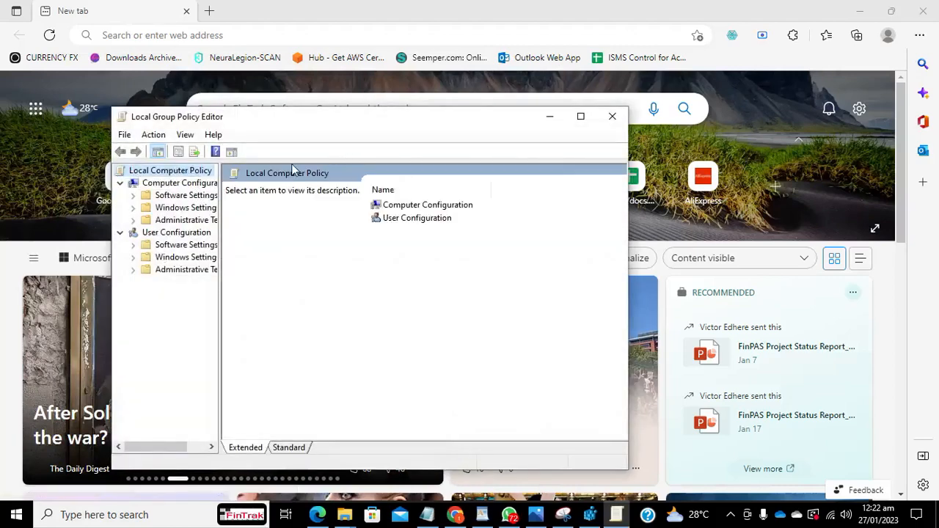
mouse_move(223, 214)
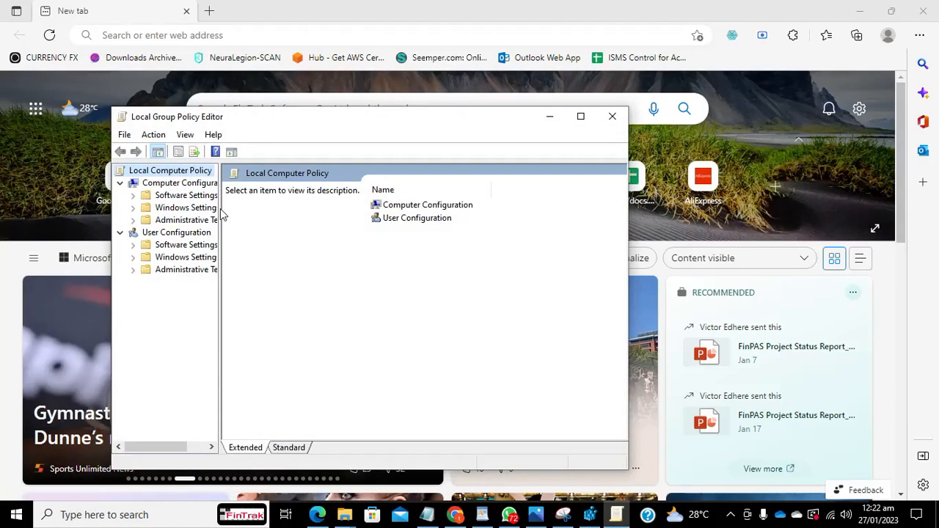
- Widen the tree pane and select Administrative Templates under Computer Configuration
left_click_drag(223, 293, 281, 294)
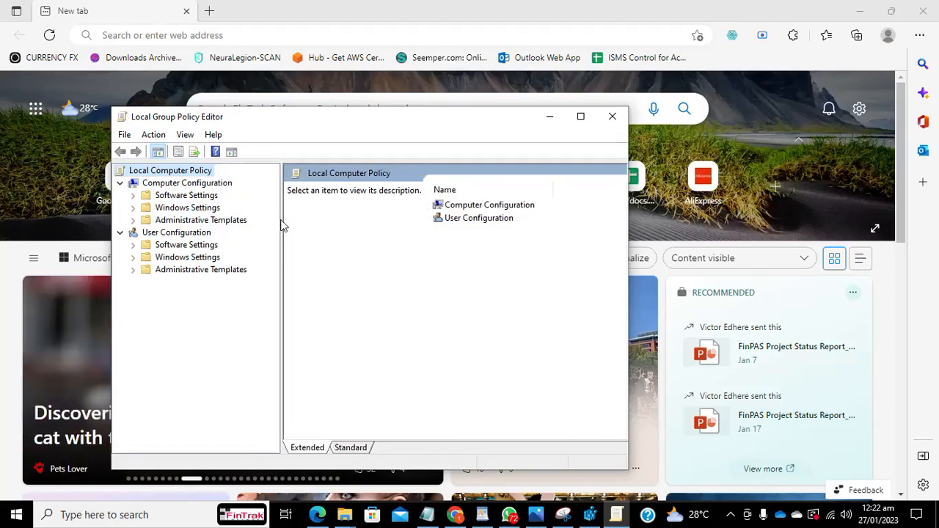
left_click(200, 220)
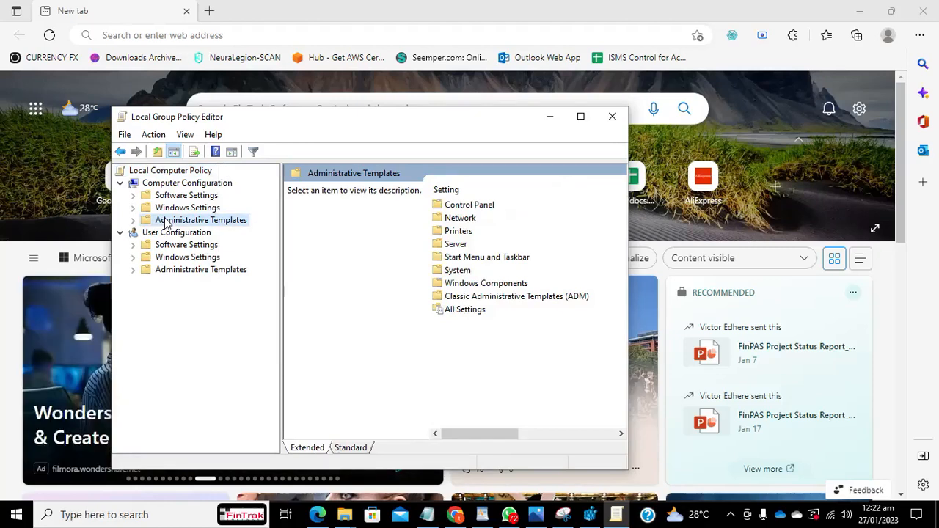
right_click(201, 220)
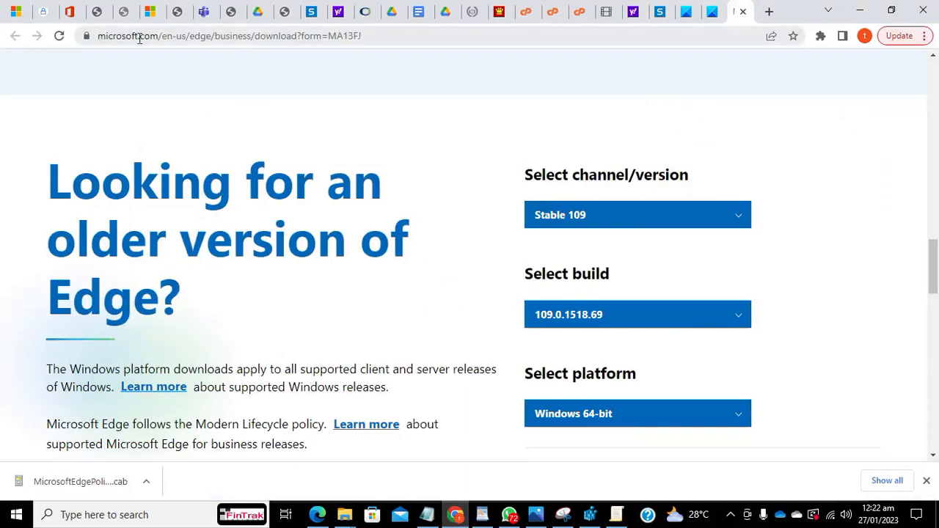
mouse_move(222, 41)
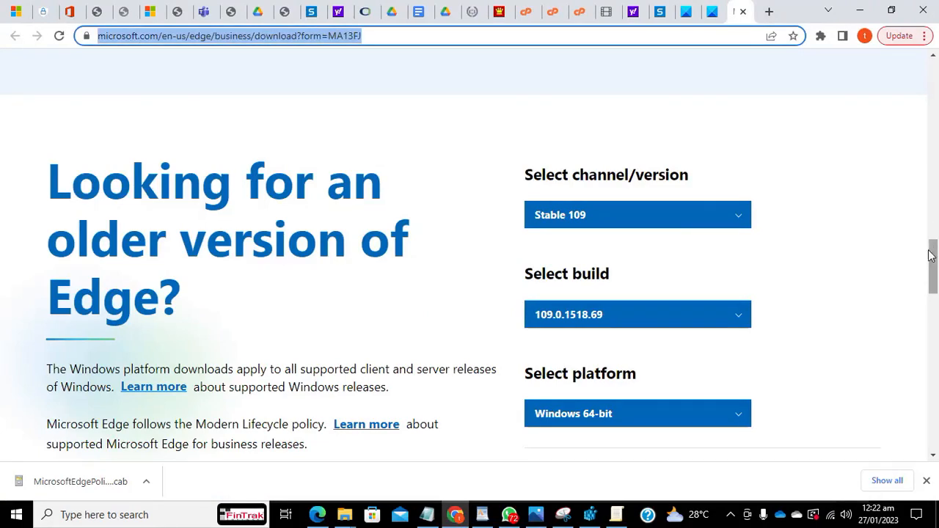
mouse_move(931, 256)
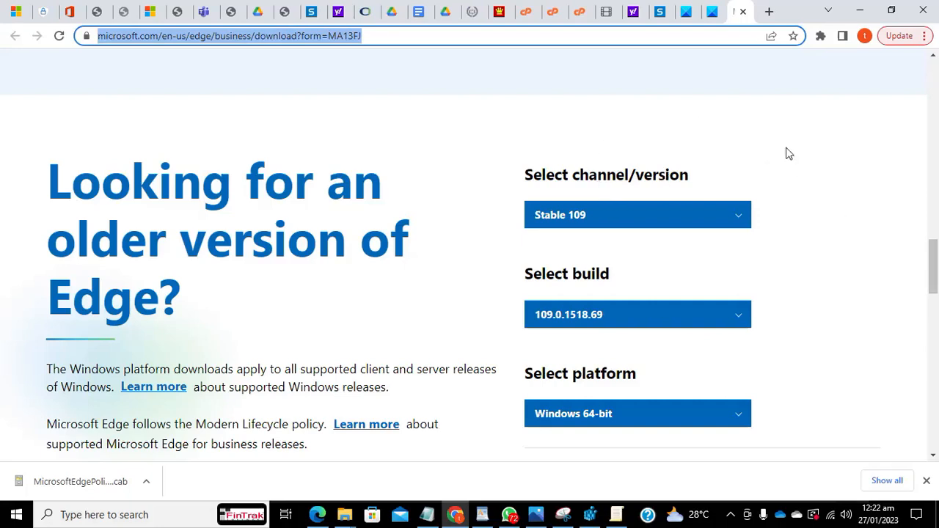
mouse_move(933, 265)
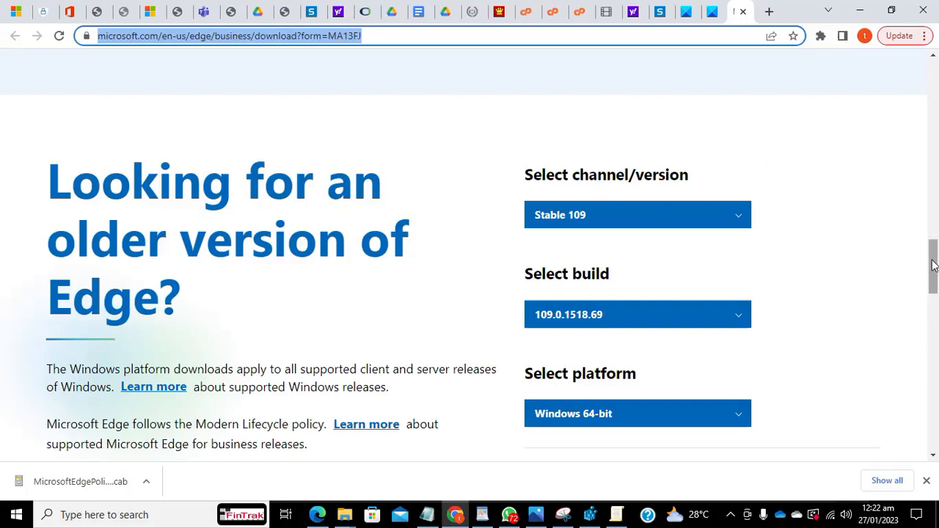
mouse_move(601, 220)
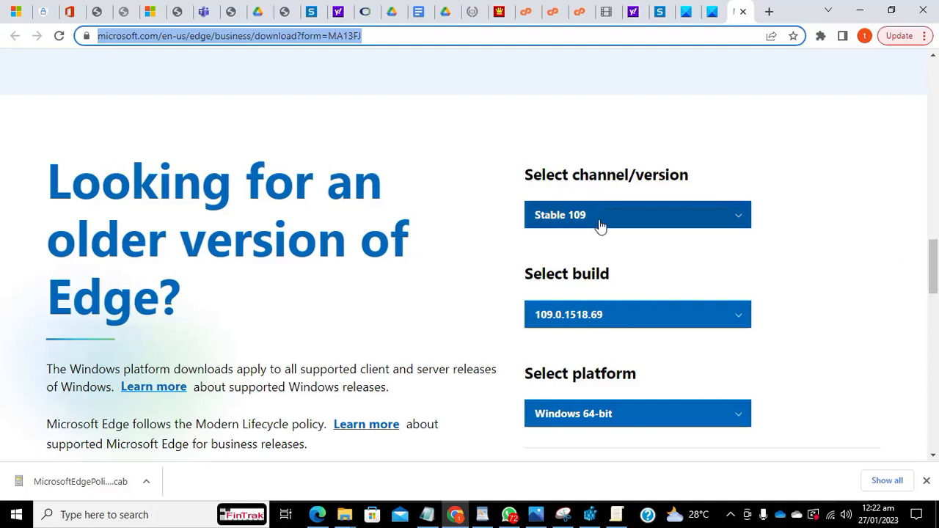
- Keep Stable 109, build 109.0.1518.69 and Windows 64-bit in the Edge for Business dropdowns
left_click(637, 214)
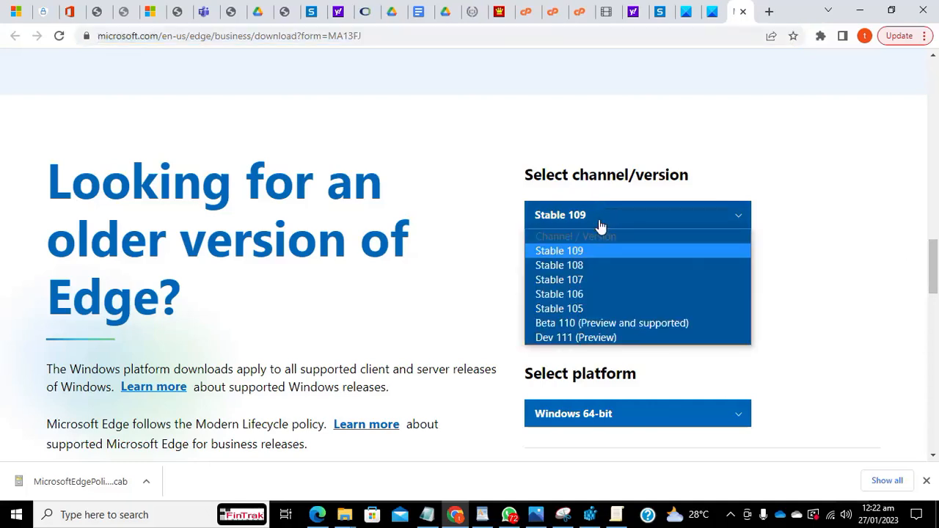
left_click(558, 249)
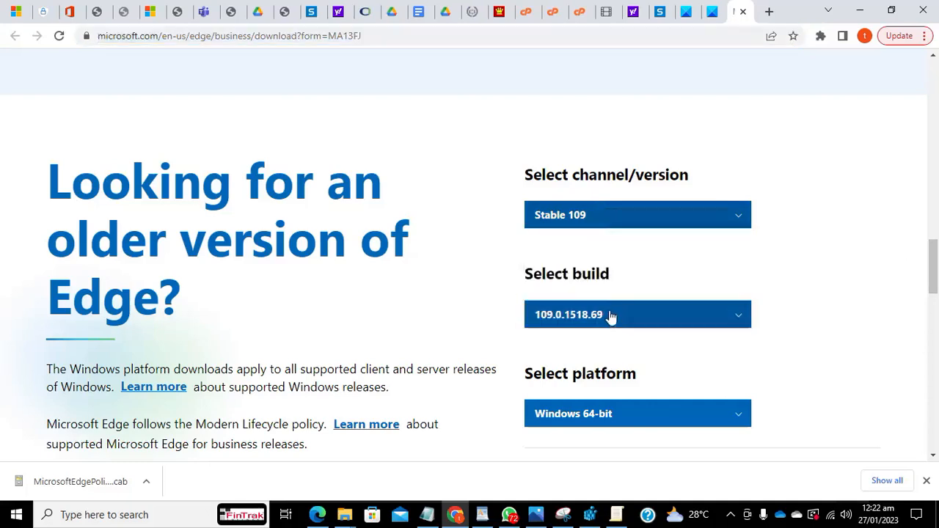
left_click(637, 314)
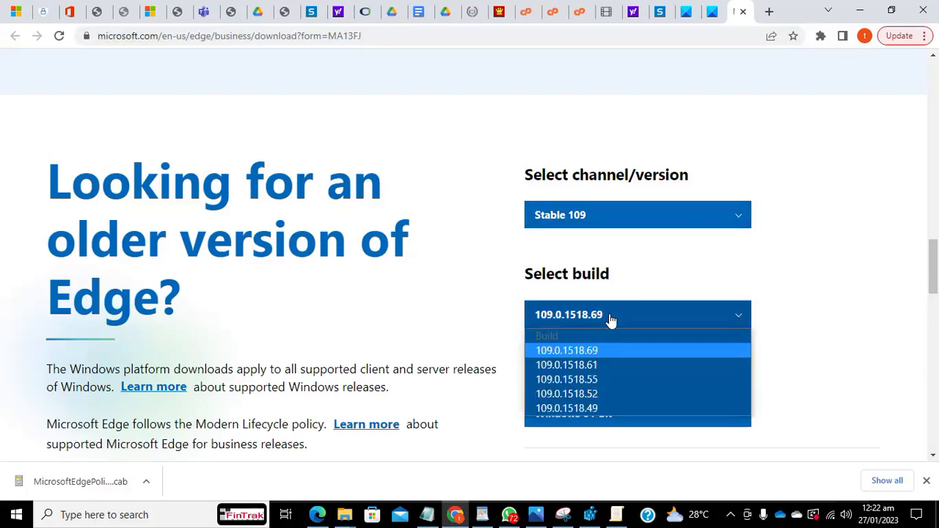
left_click(566, 349)
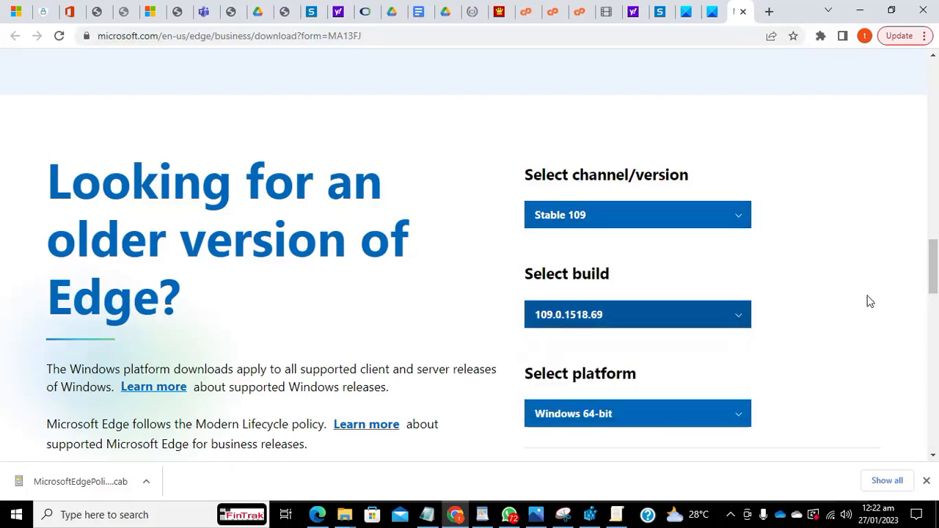
left_click(636, 414)
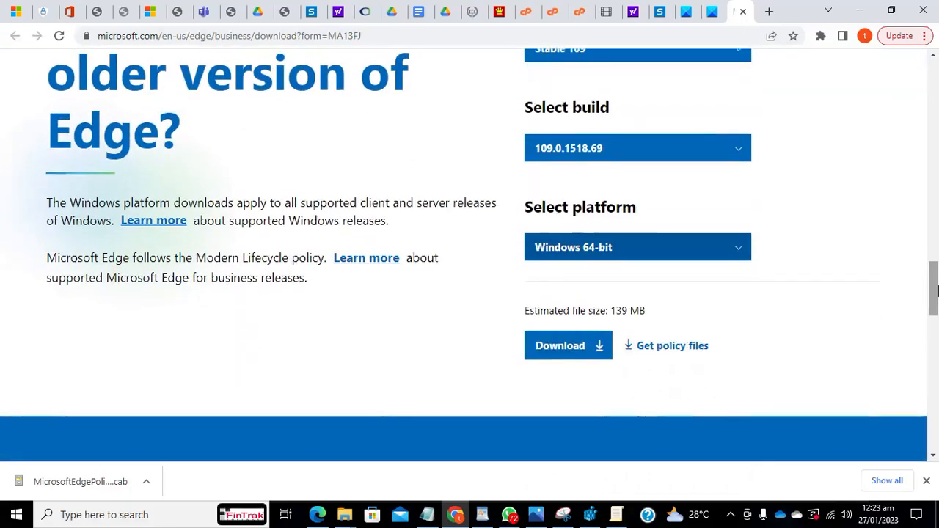
left_click(636, 246)
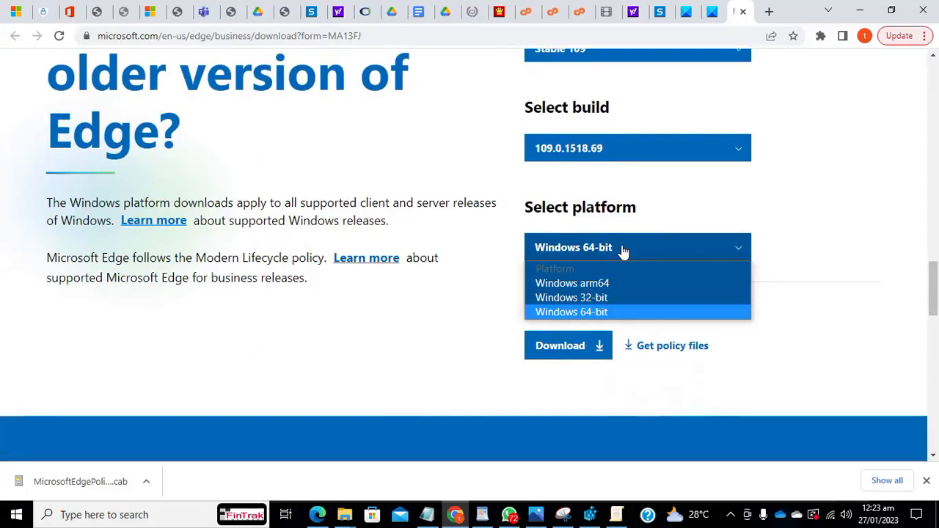
left_click(570, 311)
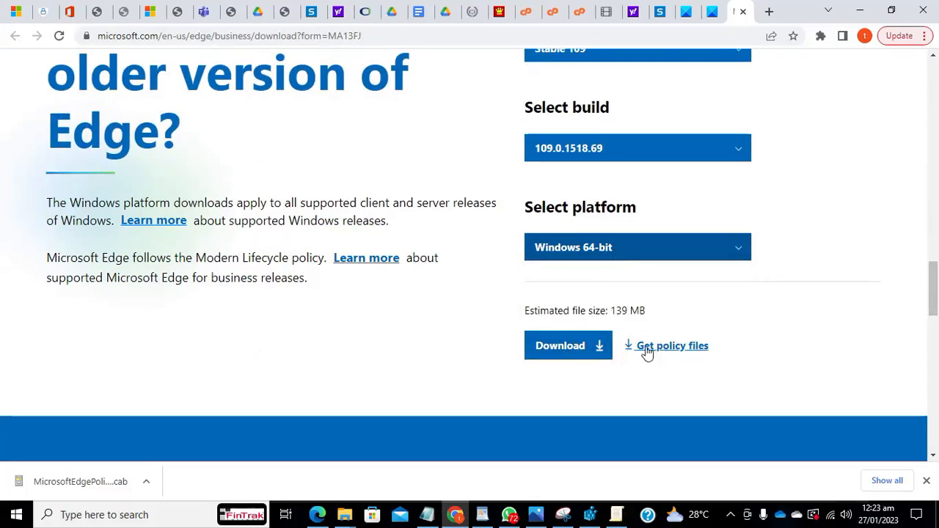
mouse_move(241, 352)
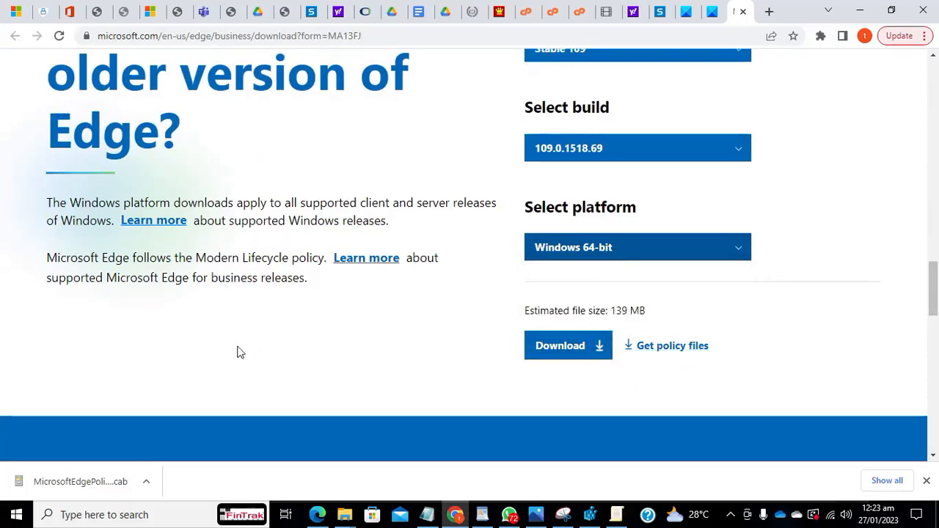
mouse_move(94, 485)
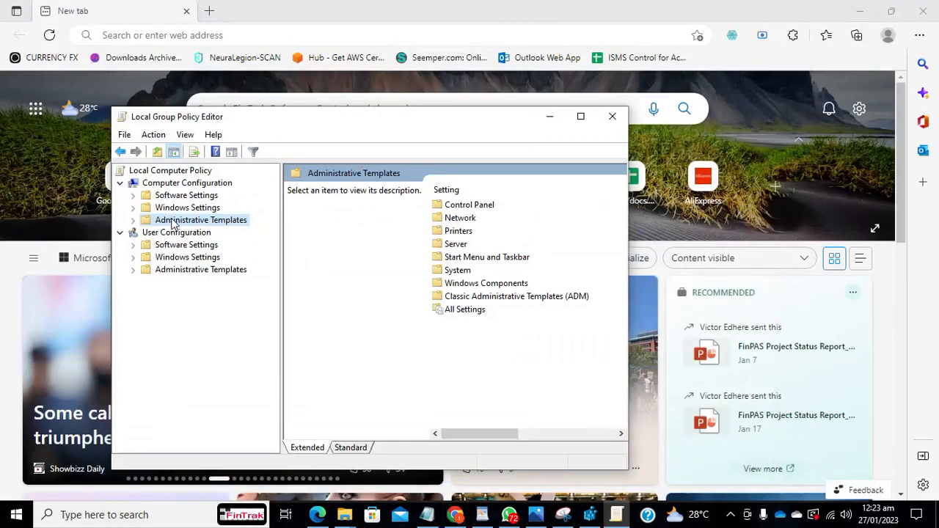
- Bring up the context menu for computer-level Administrative Templates
right_click(199, 220)
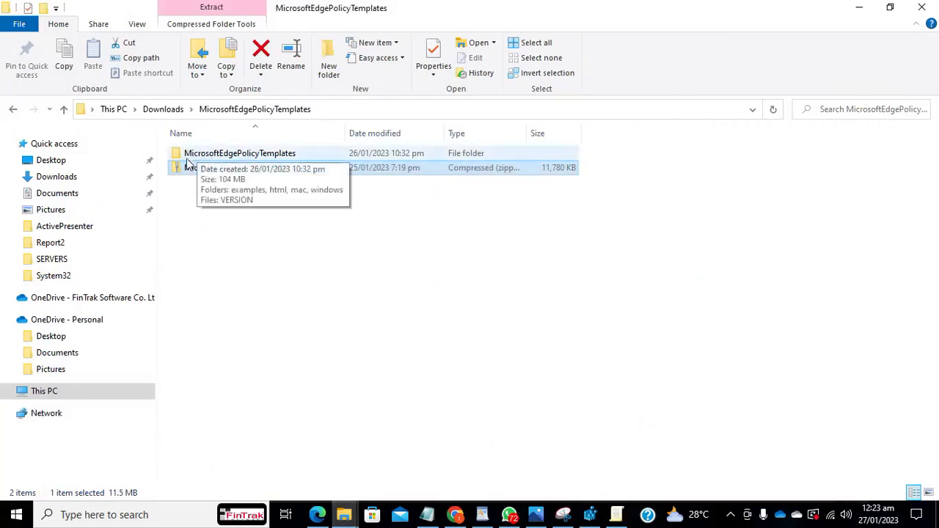
mouse_move(217, 160)
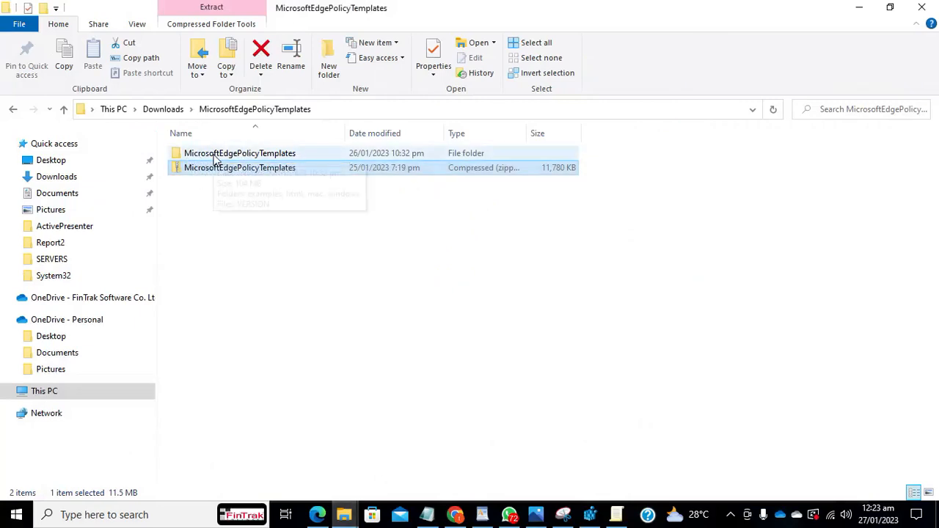
- Browse into the extracted MicrosoftEdgePolicyTemplates folder in Downloads
left_click(241, 153)
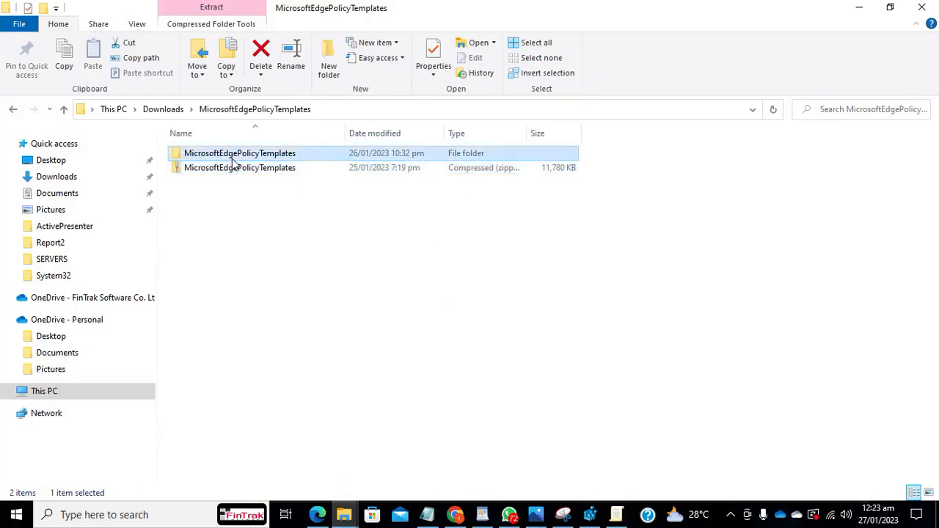
double_click(241, 153)
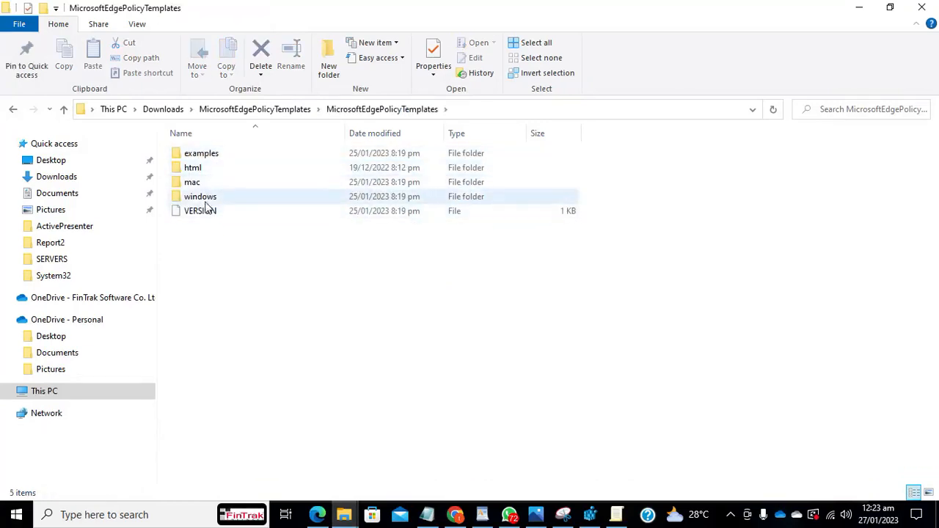
left_click(191, 182)
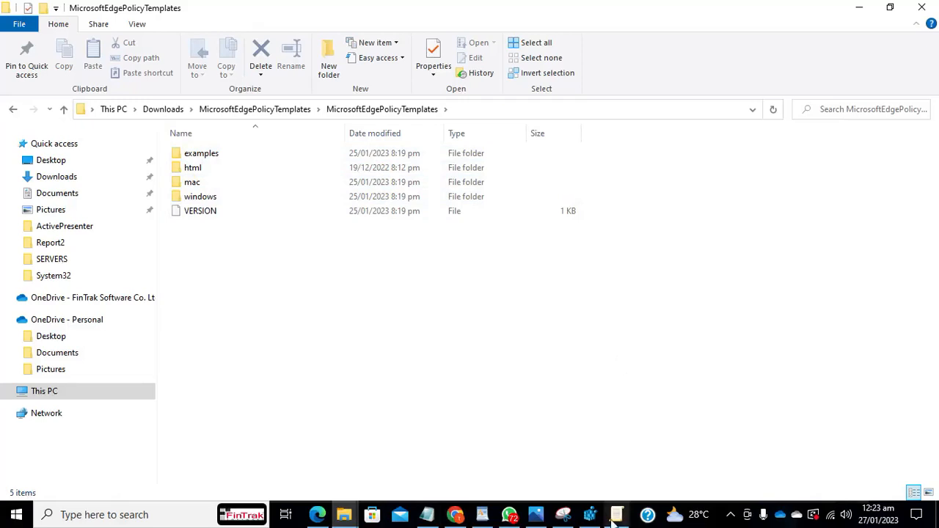
- Back in the policy editor, bring up Add/Remove Templates for computer Administrative Templates
left_click(616, 513)
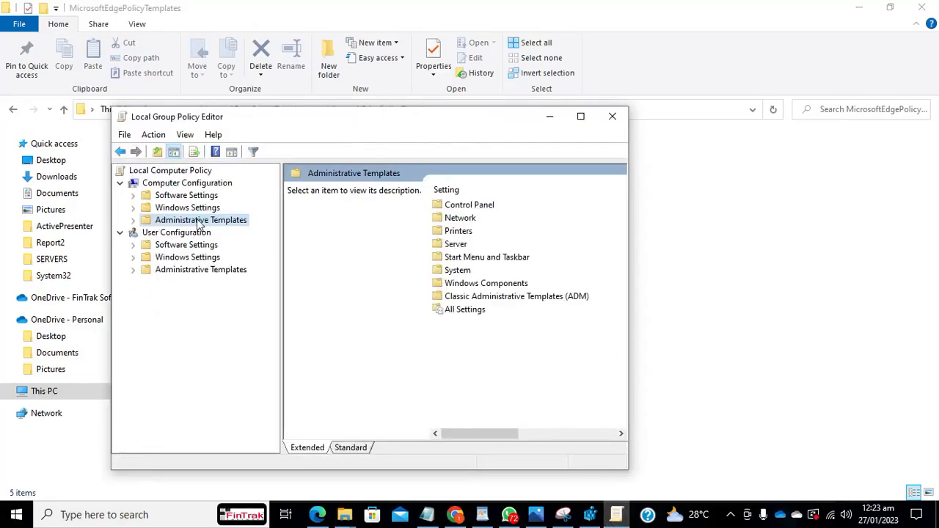
right_click(199, 220)
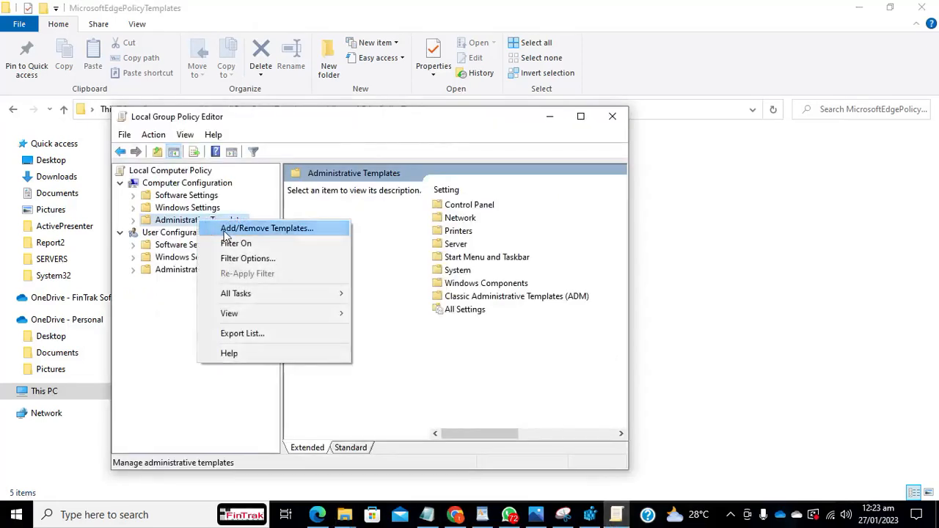
left_click(267, 229)
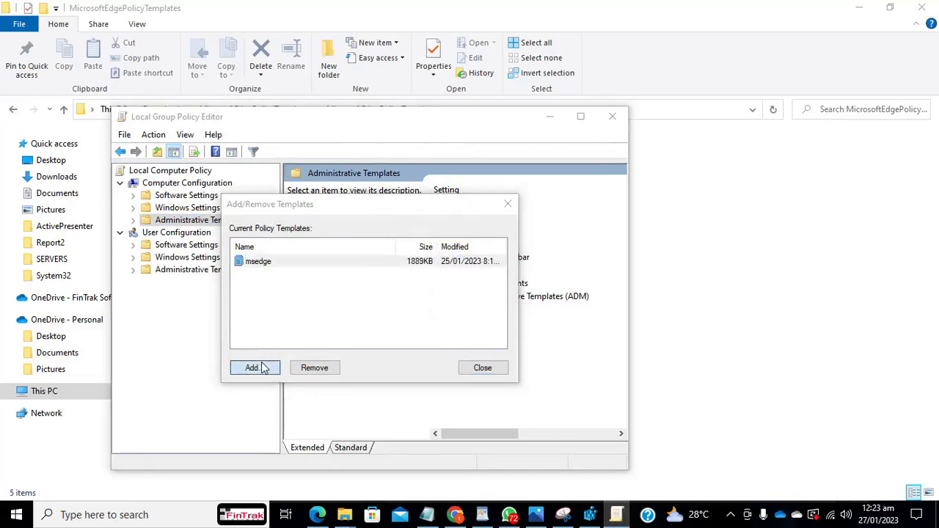
left_click(251, 367)
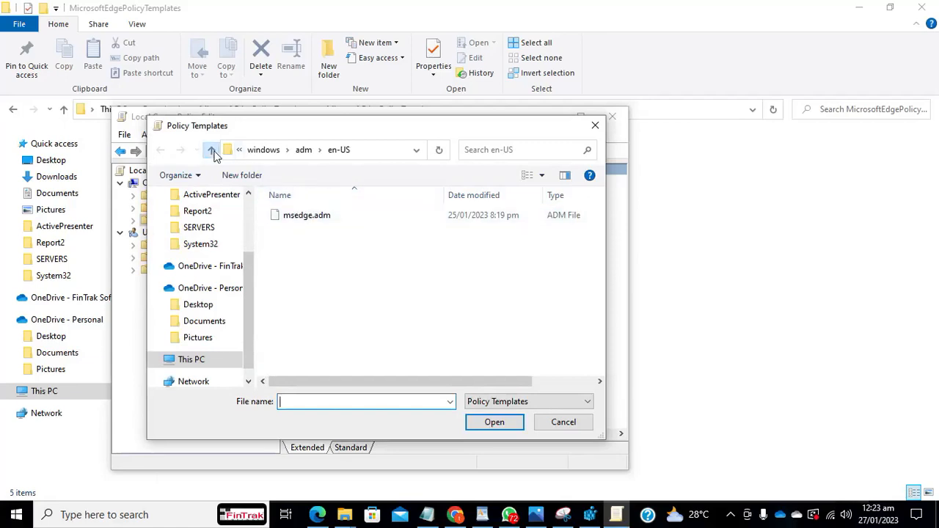
left_click(211, 150)
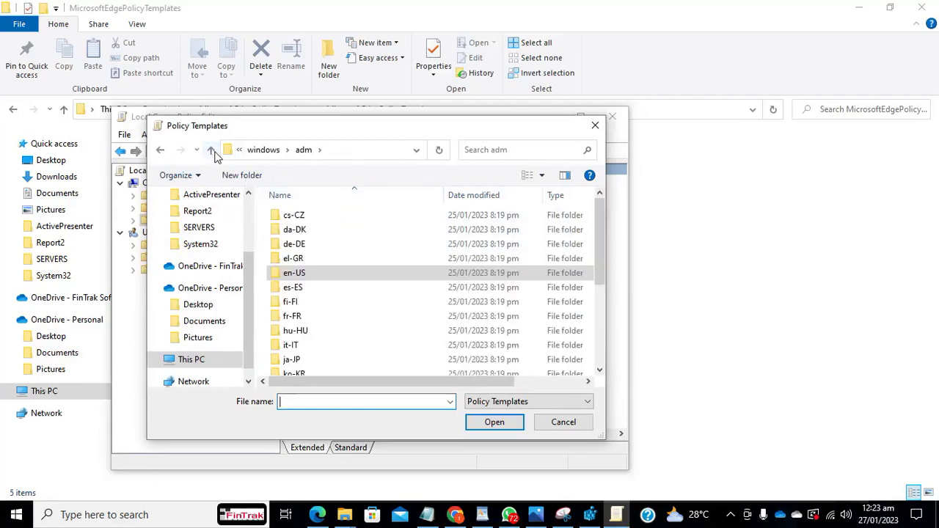
left_click(211, 150)
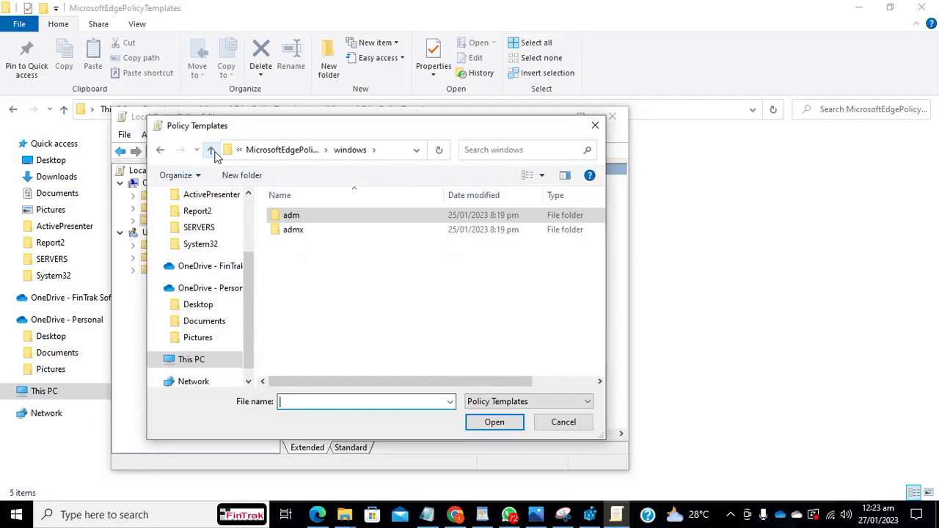
left_click(211, 149)
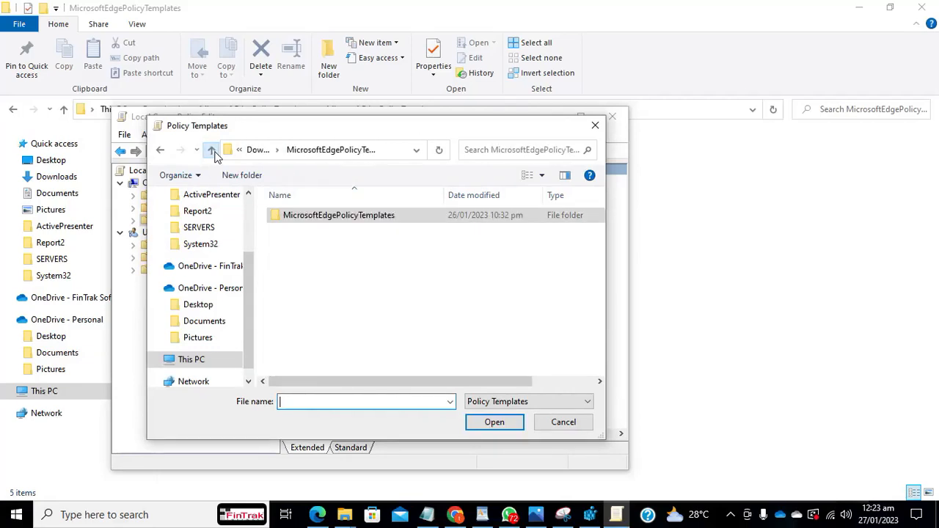
left_click(337, 214)
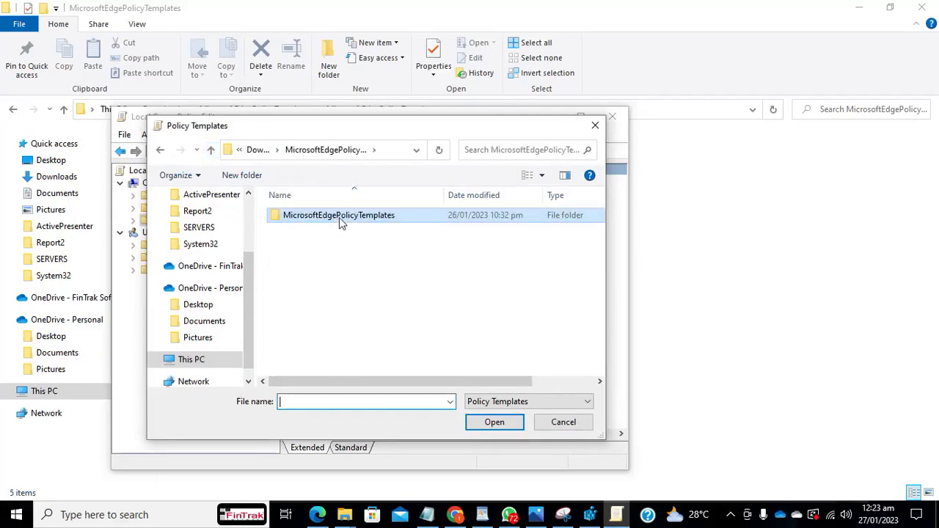
double_click(337, 214)
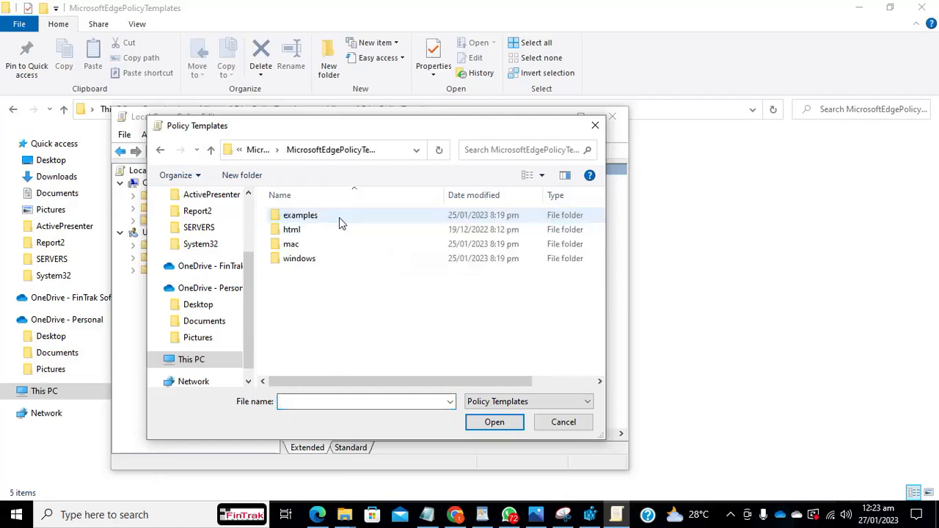
double_click(300, 259)
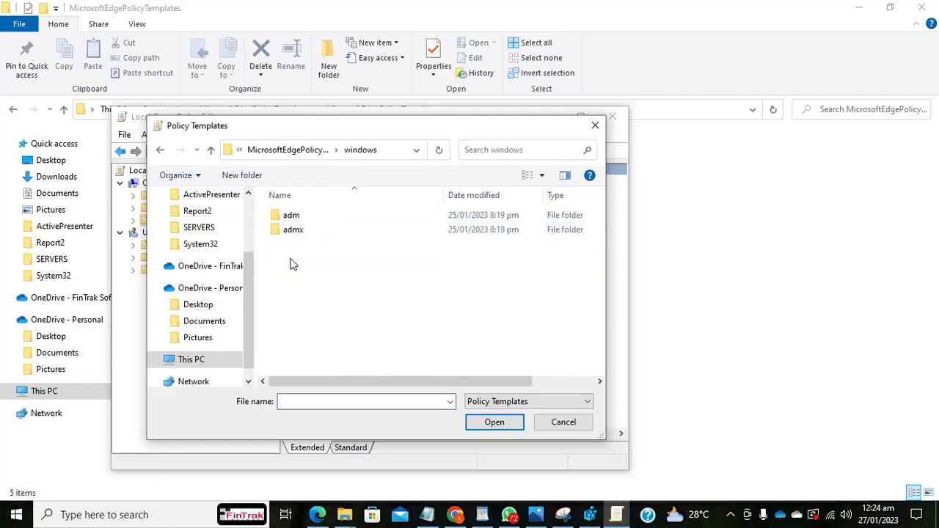
left_click(290, 214)
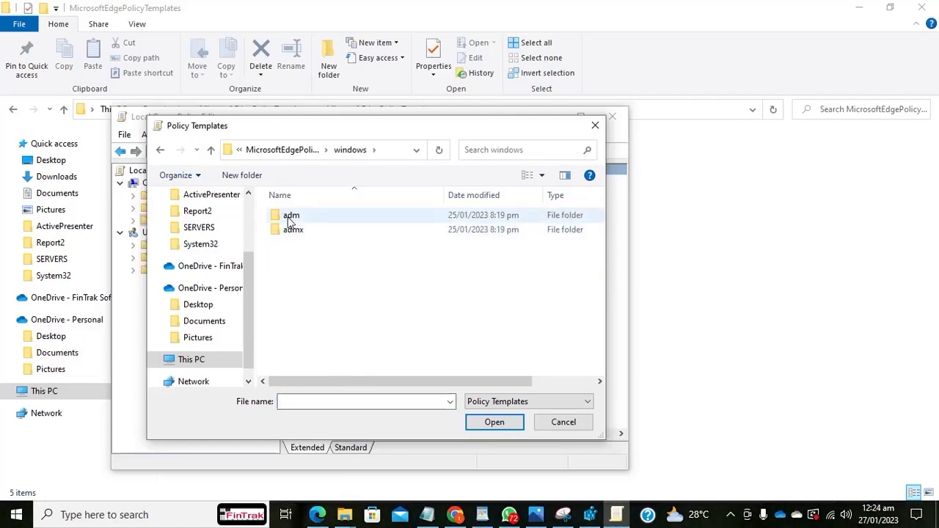
double_click(291, 214)
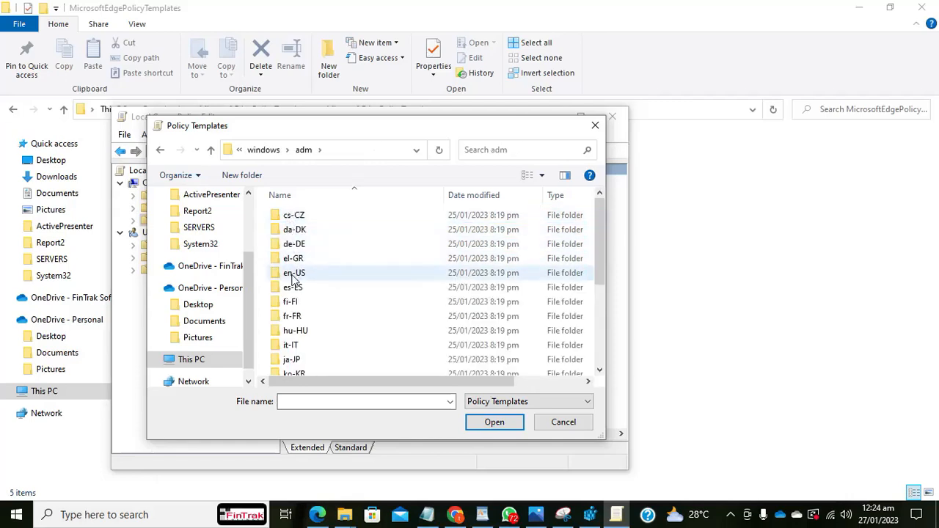
mouse_move(296, 277)
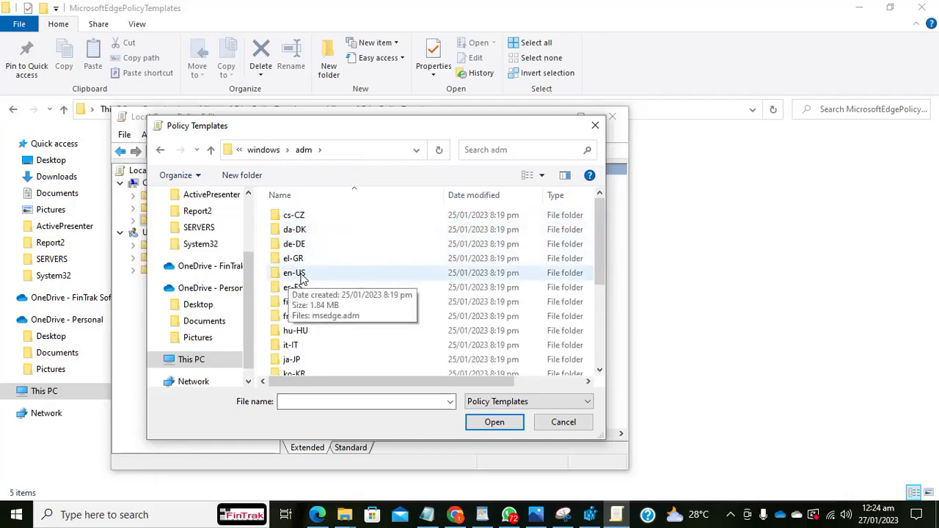
mouse_move(587, 161)
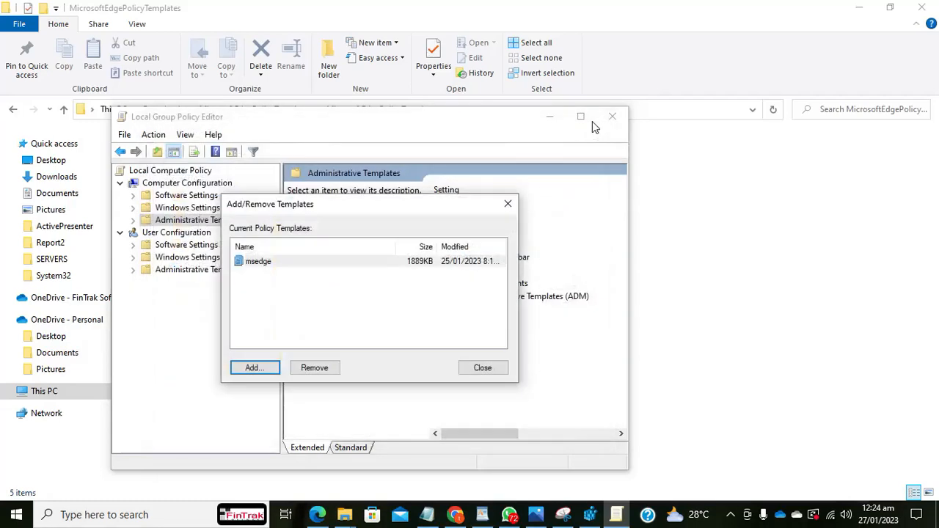
- Expand Administrative Templates > Classic Administrative Templates (ADM) > Microsoft Edge to list its 315 settings
left_click(481, 366)
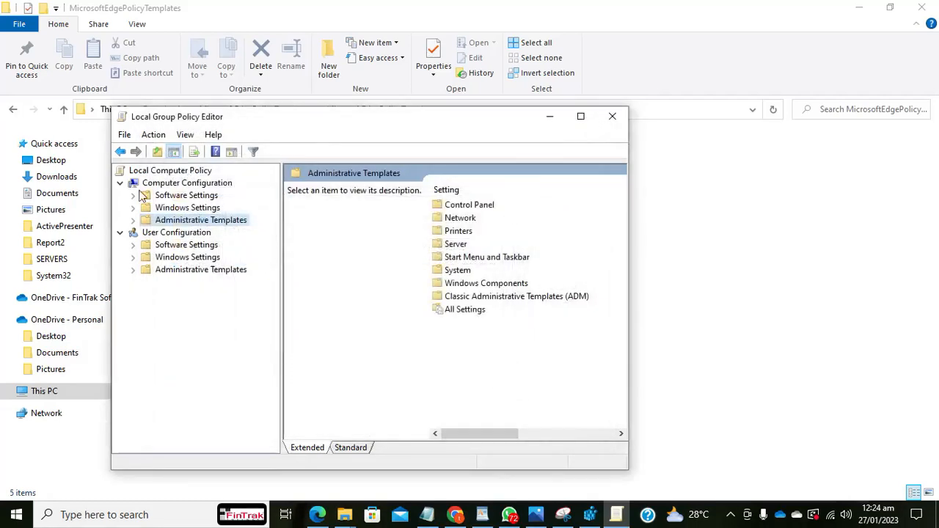
left_click(132, 220)
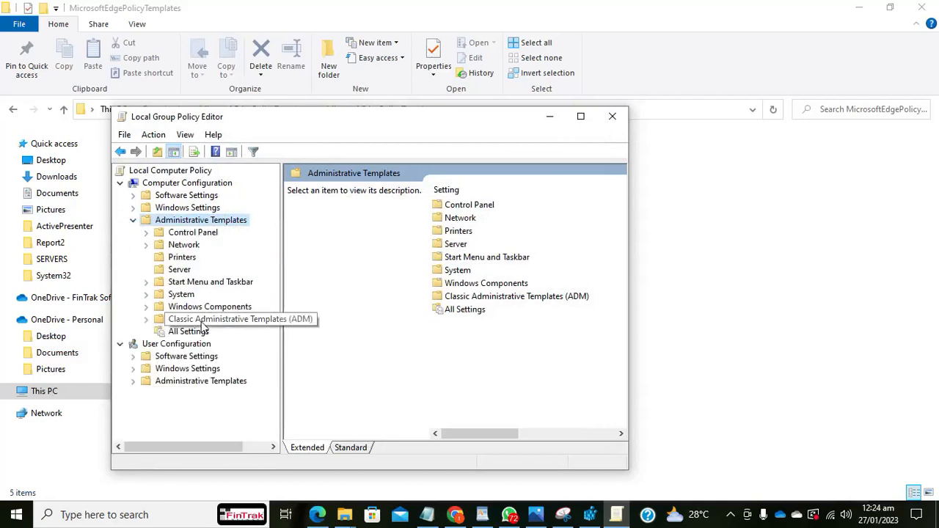
mouse_move(235, 326)
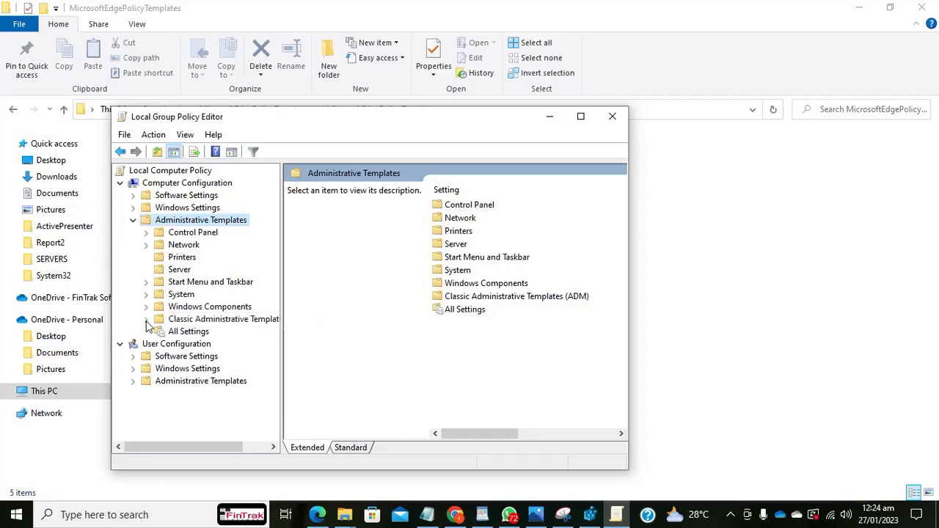
left_click(146, 318)
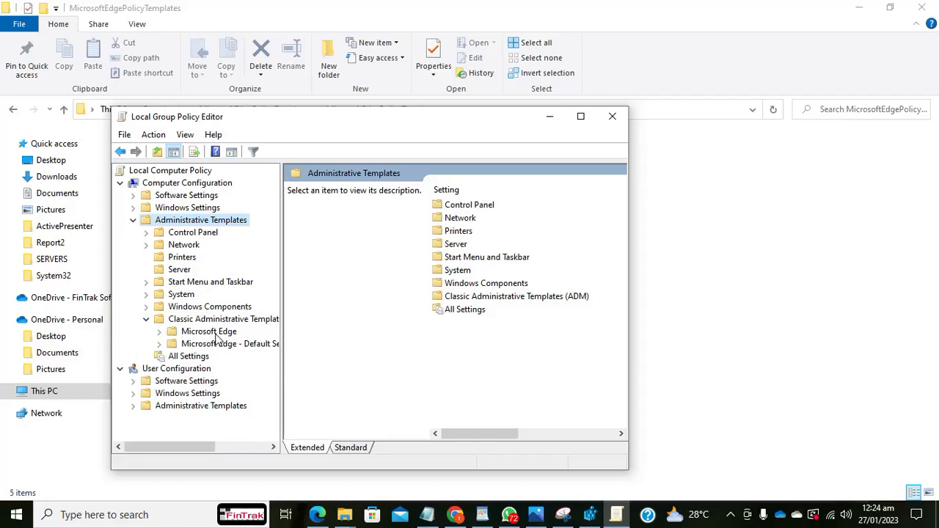
left_click(208, 331)
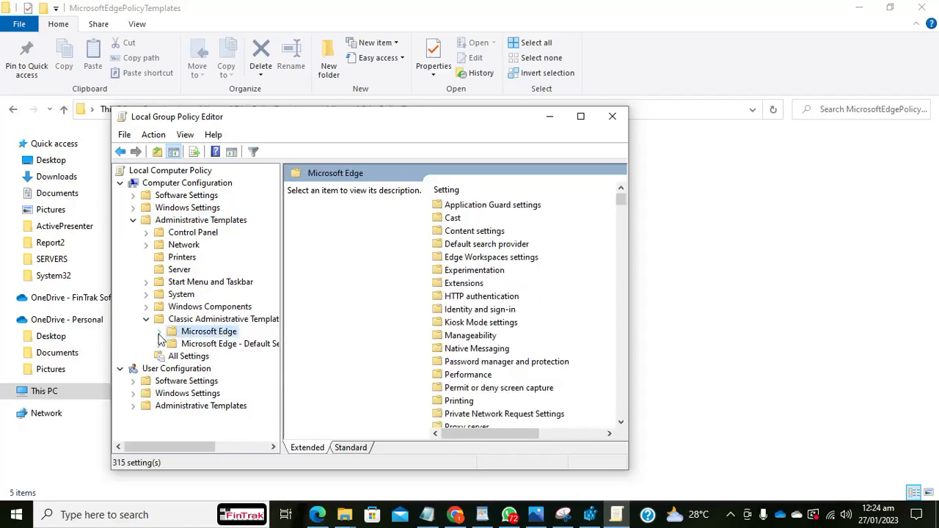
left_click(161, 337)
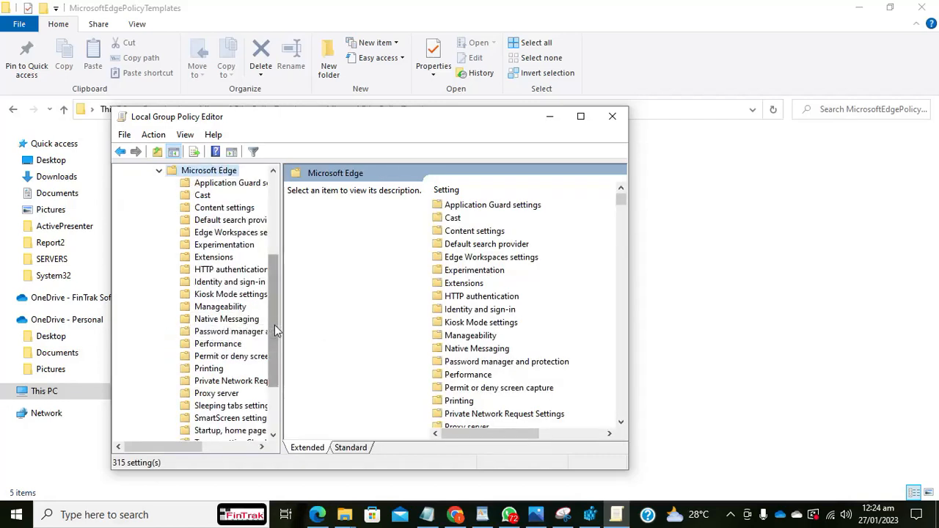
- Locate 'Control where developer tools can be used' in the setting list and show its description
scroll("up", 3)
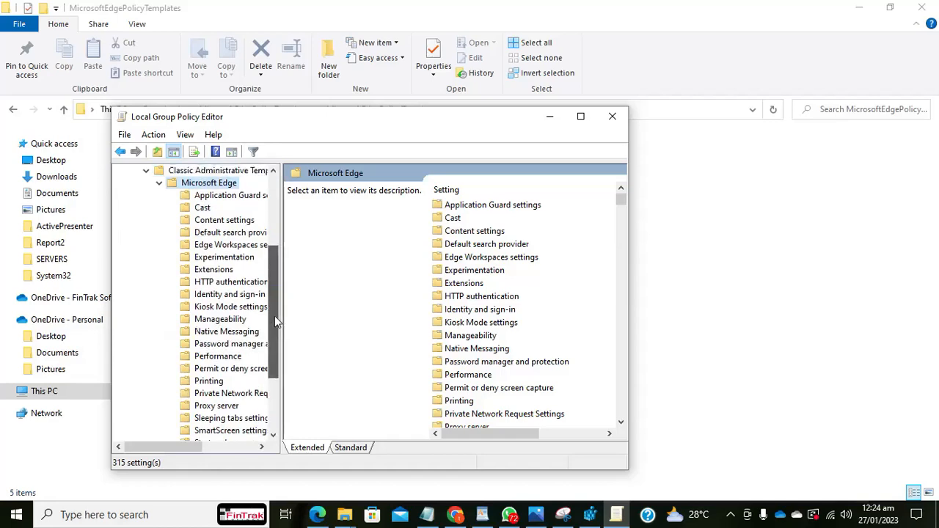
scroll("up", 3)
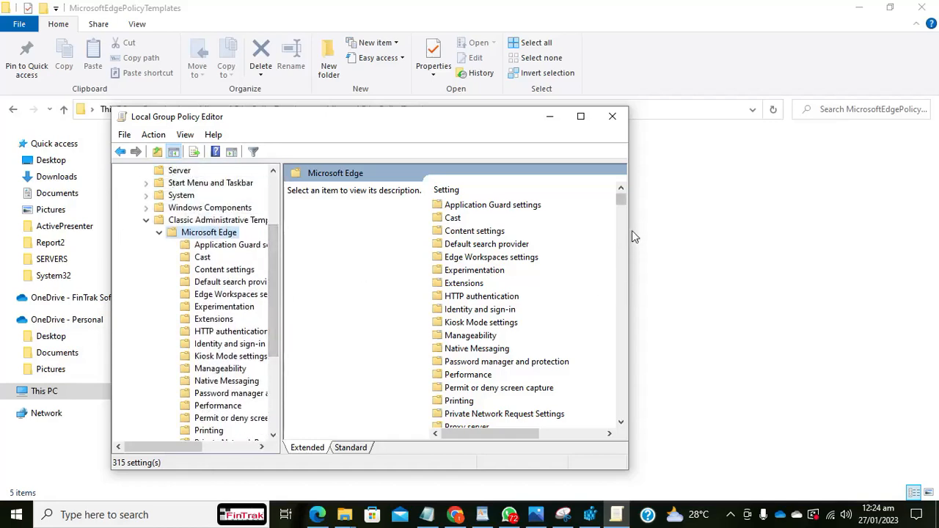
scroll("down", 3)
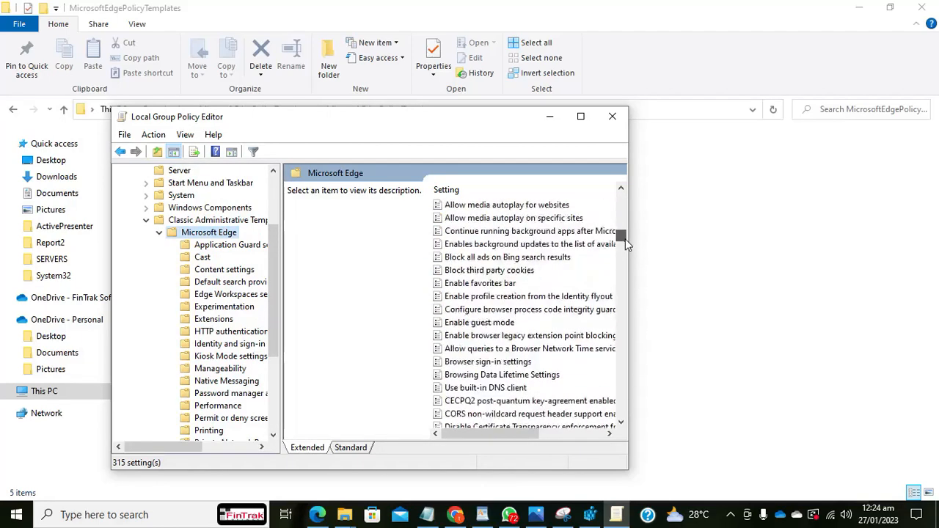
scroll("down", 3)
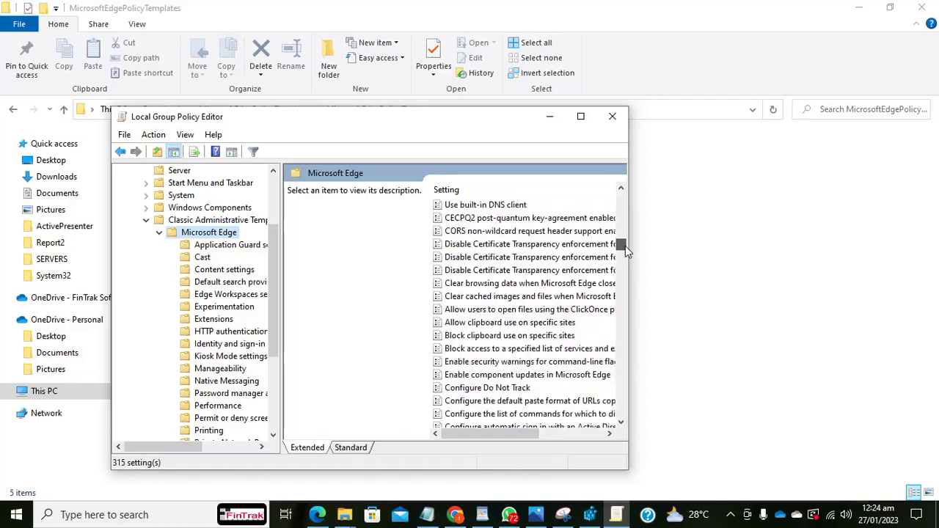
scroll("down", 3)
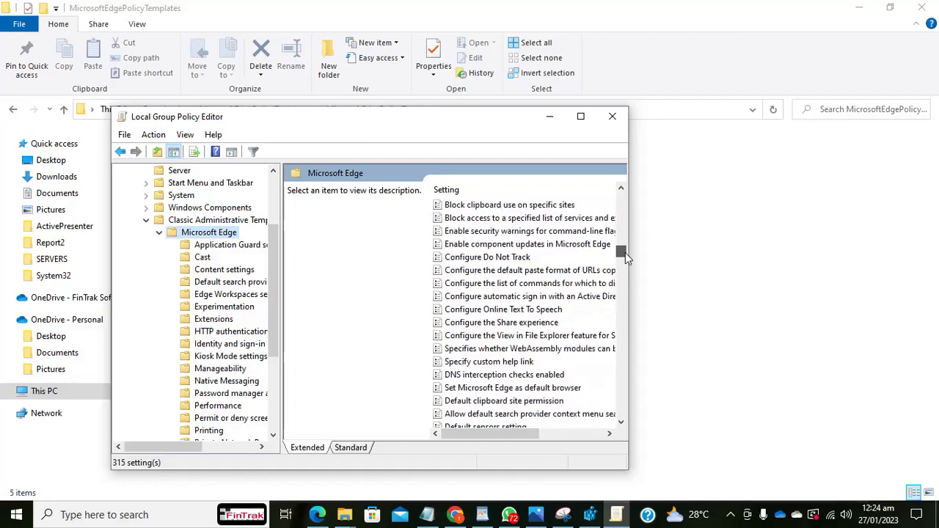
scroll("down", 3)
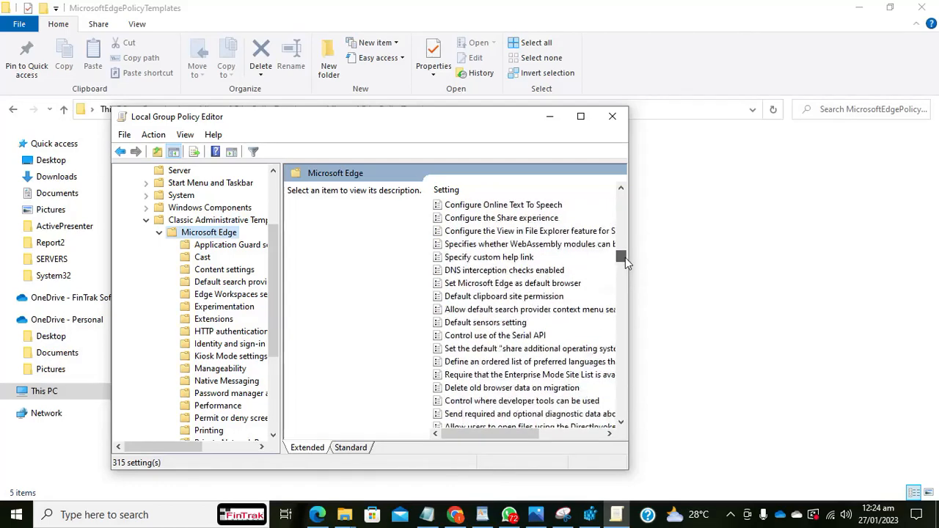
scroll("down", 3)
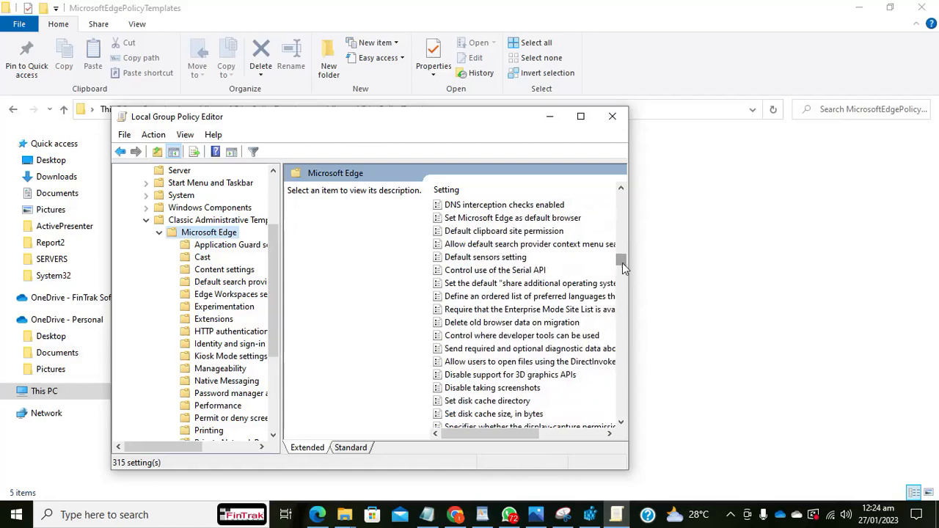
mouse_move(468, 341)
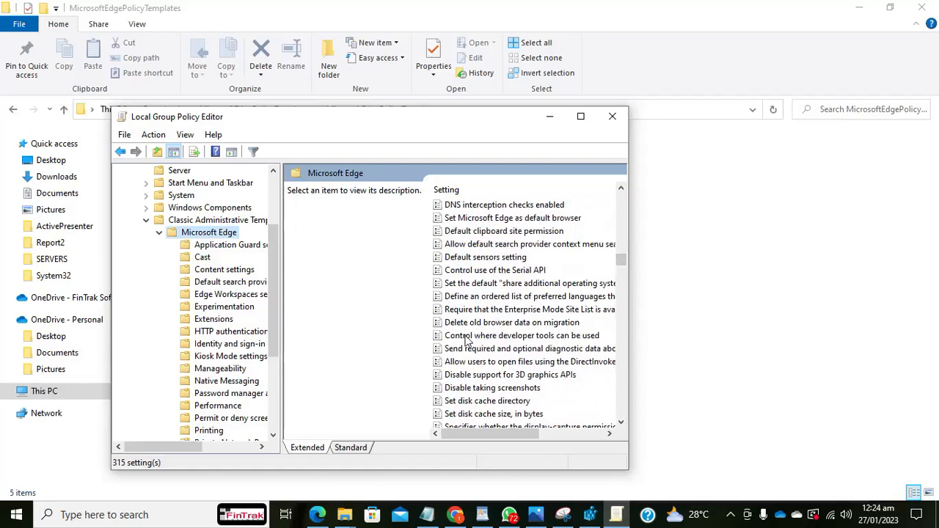
mouse_move(490, 341)
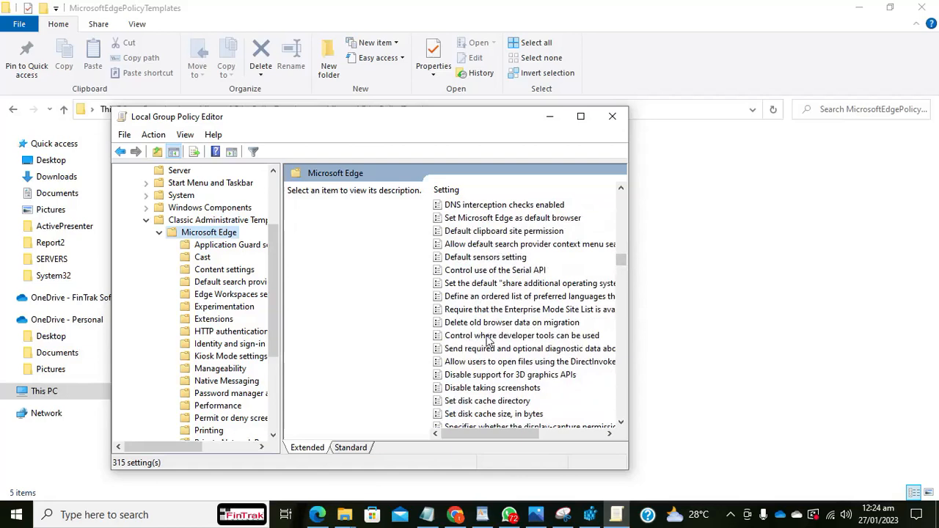
left_click(524, 335)
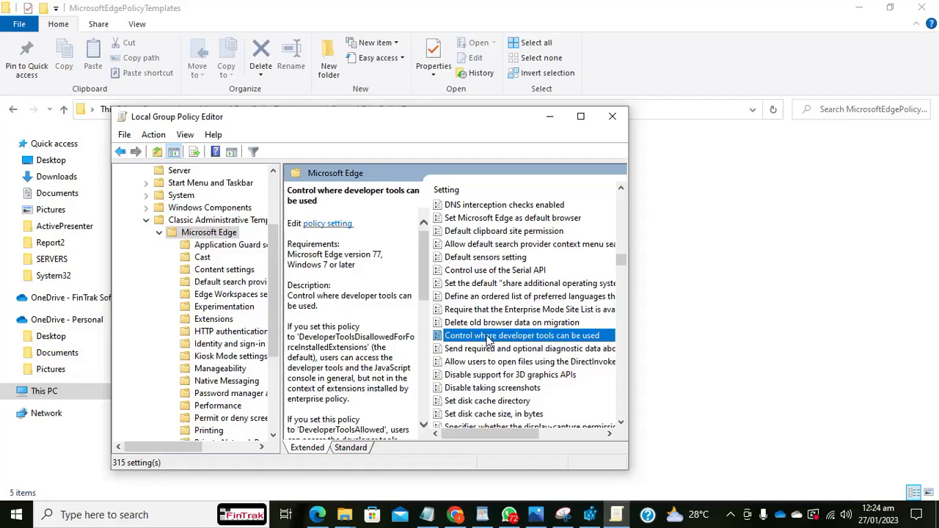
- Set the policy to Enabled with 'Don't allow using the developer tools' and confirm
double_click(522, 335)
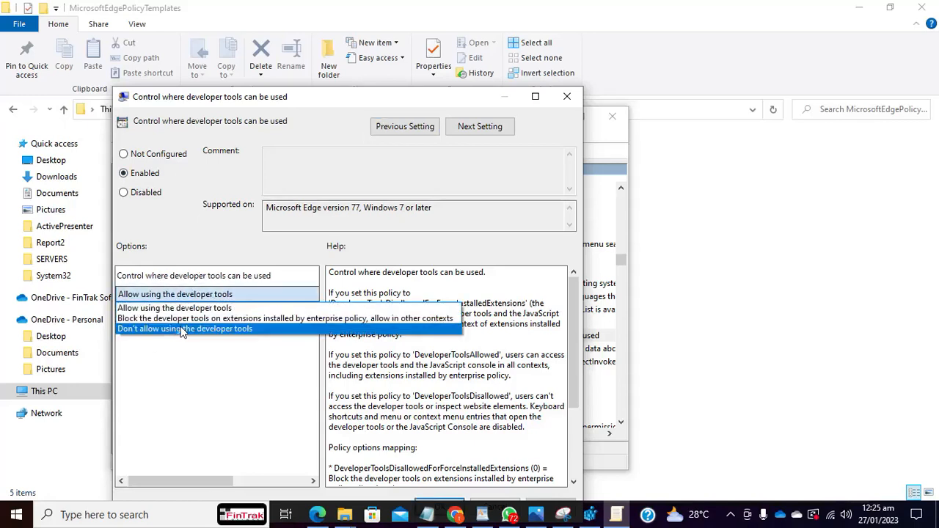
left_click(185, 328)
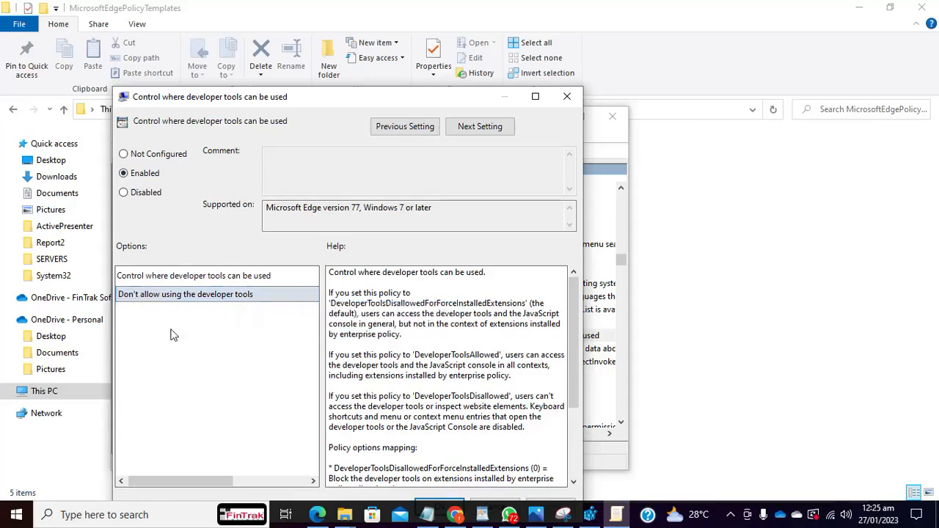
mouse_move(381, 99)
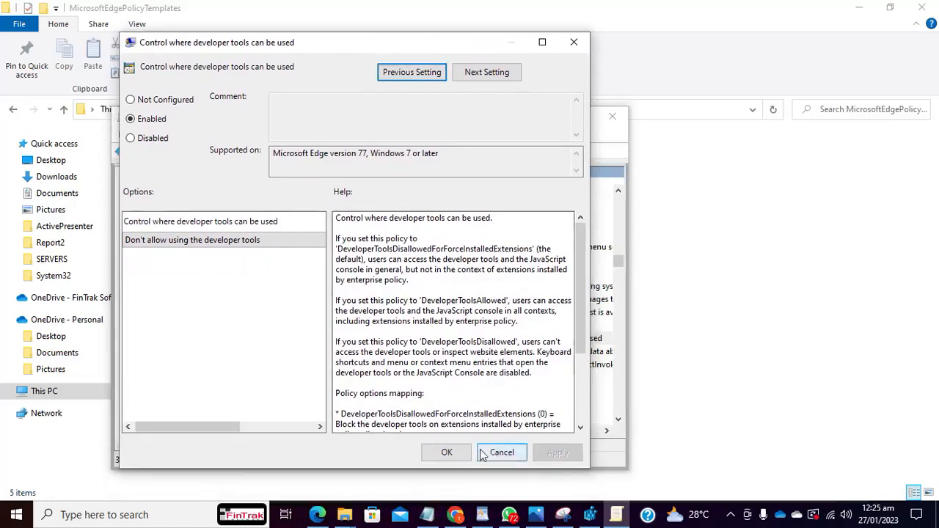
left_click(501, 451)
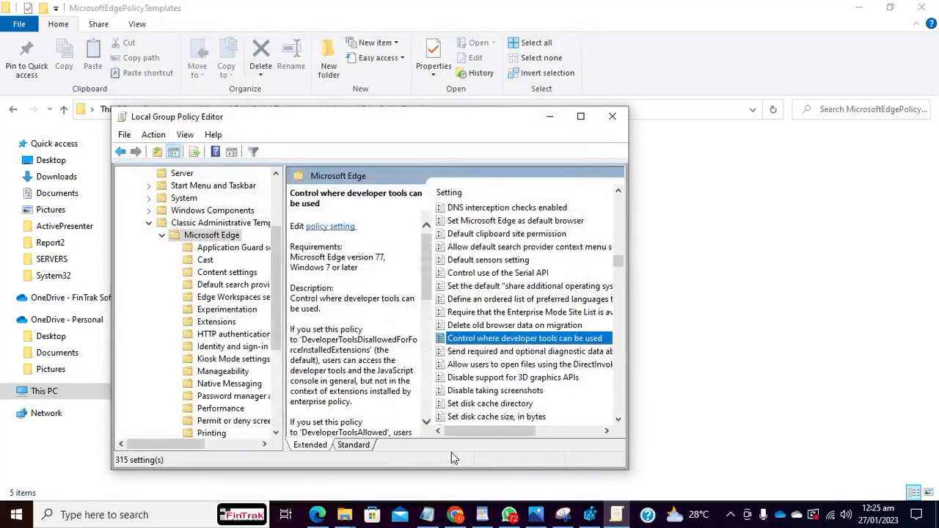
- Launch Microsoft Edge from the taskbar to test the policy
left_click(317, 513)
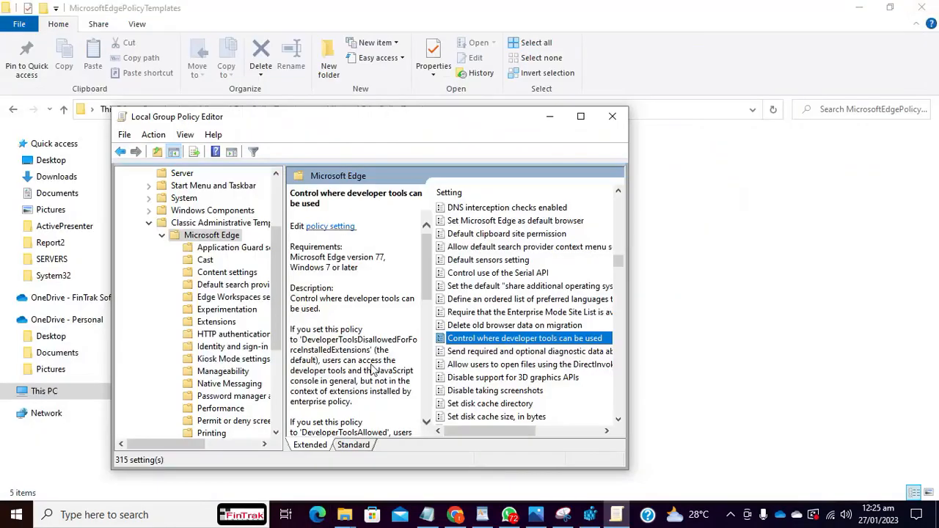
left_click(317, 514)
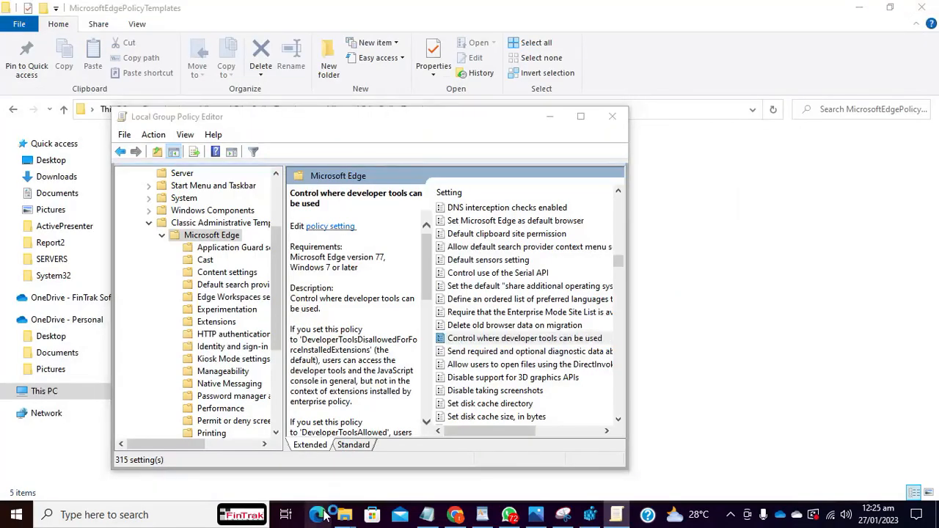
left_click(317, 514)
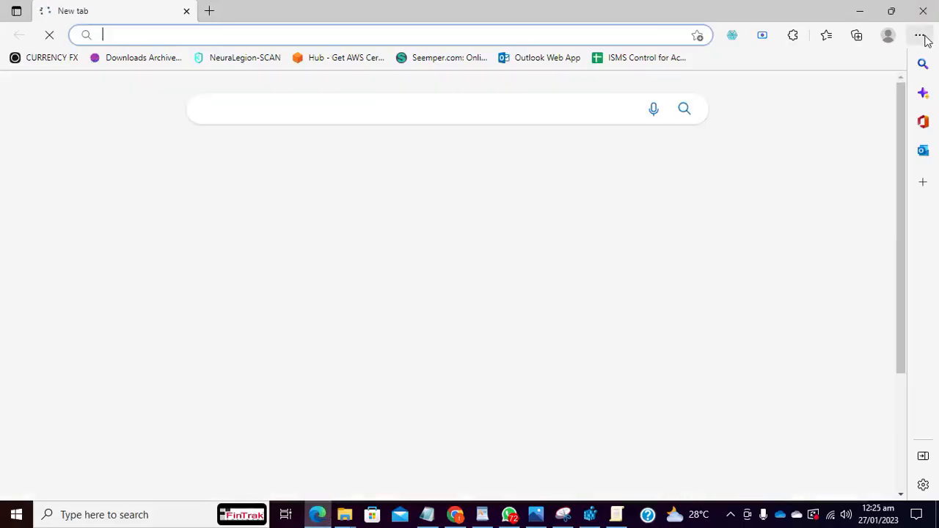
- Check the More tools menu for Developer tools, then minimize Edge to return to the editor
left_click(921, 35)
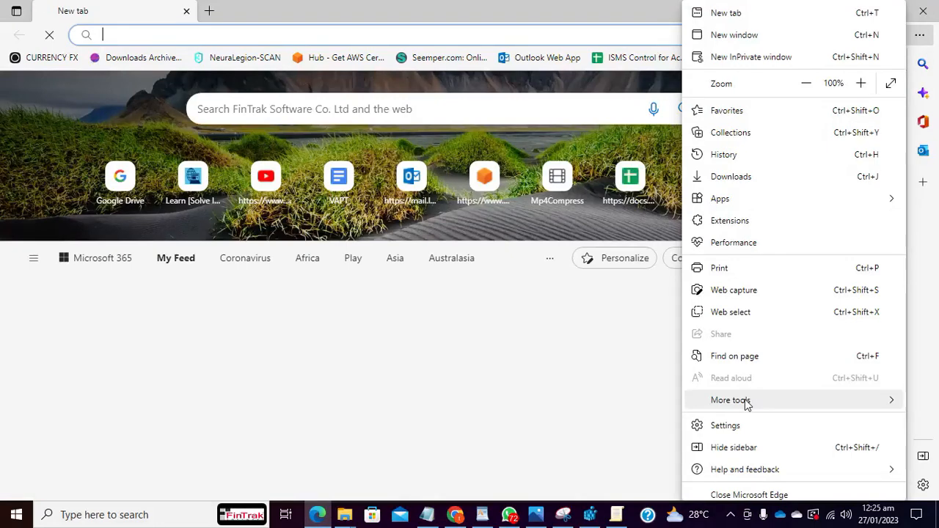
left_click(731, 399)
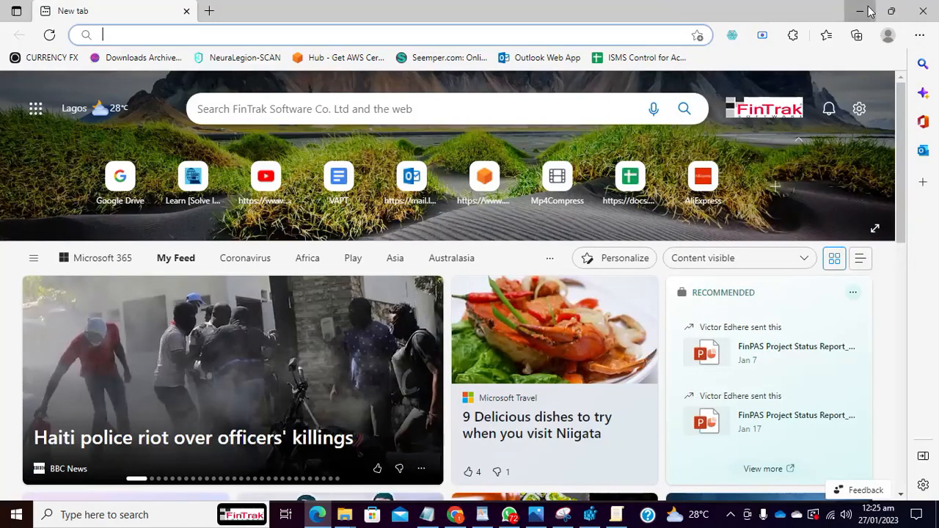
left_click(859, 12)
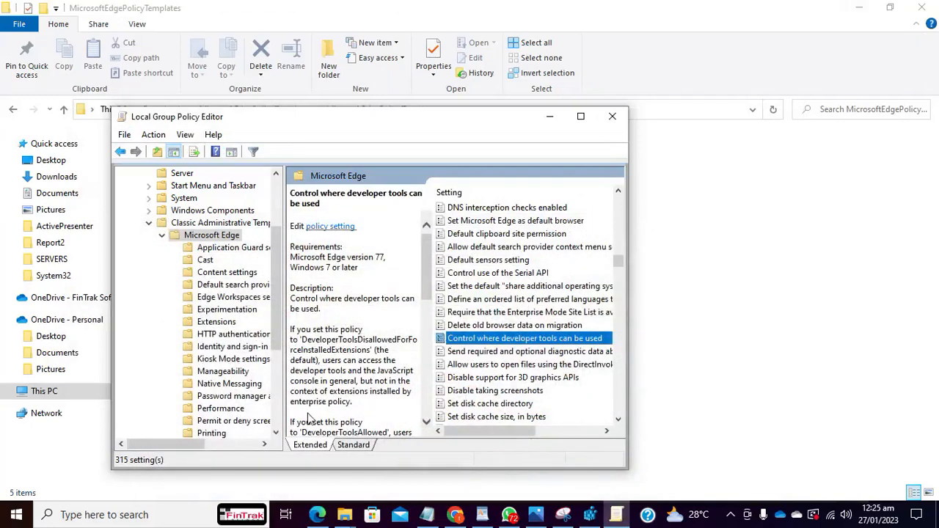
mouse_move(501, 390)
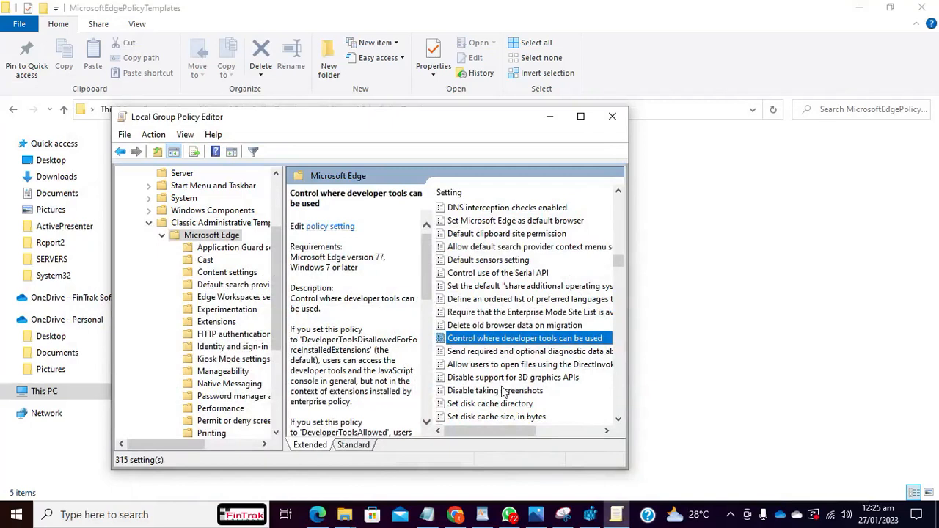